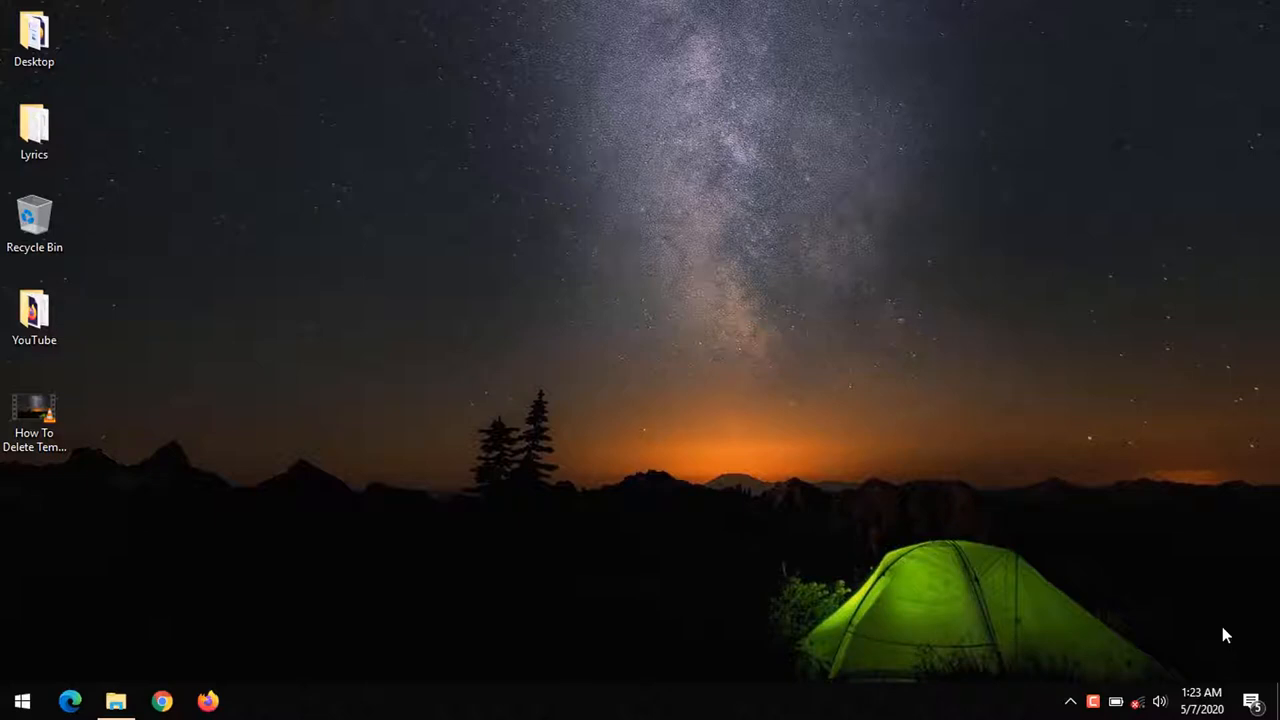
{"action": "mouse_move", "coordinate": [1012, 384]}
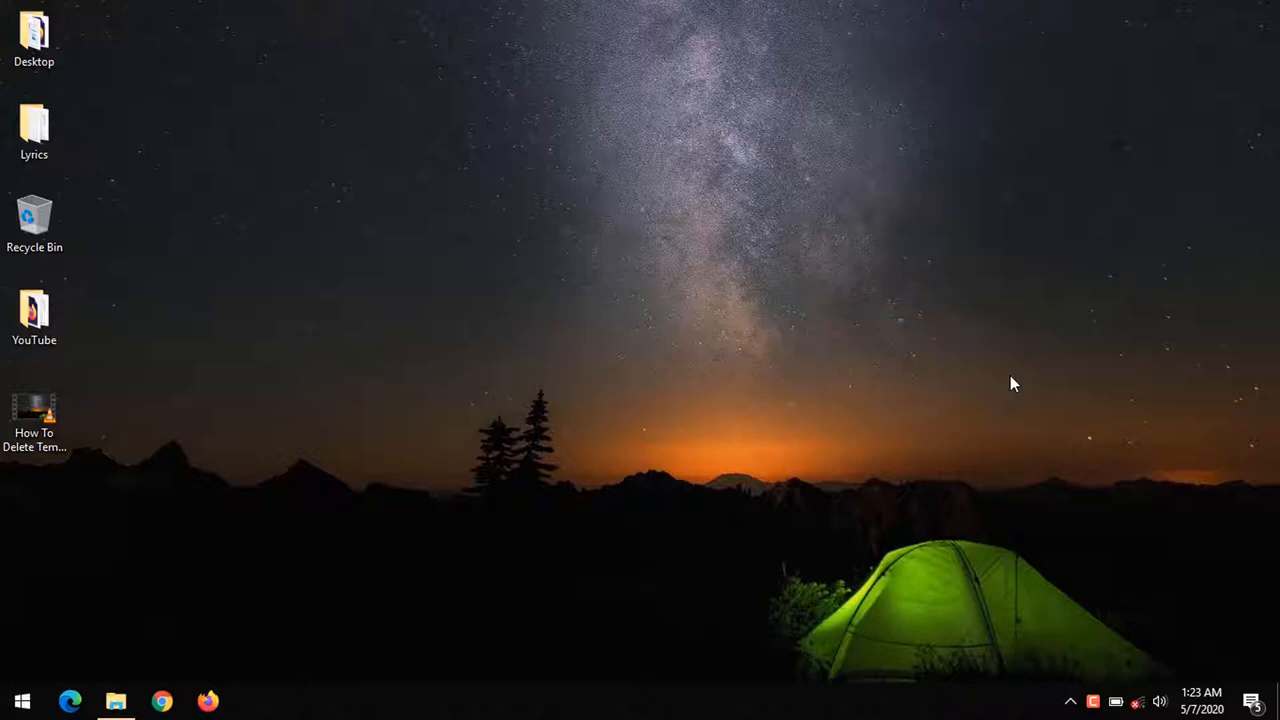
{"action": "mouse_move", "coordinate": [142, 432]}
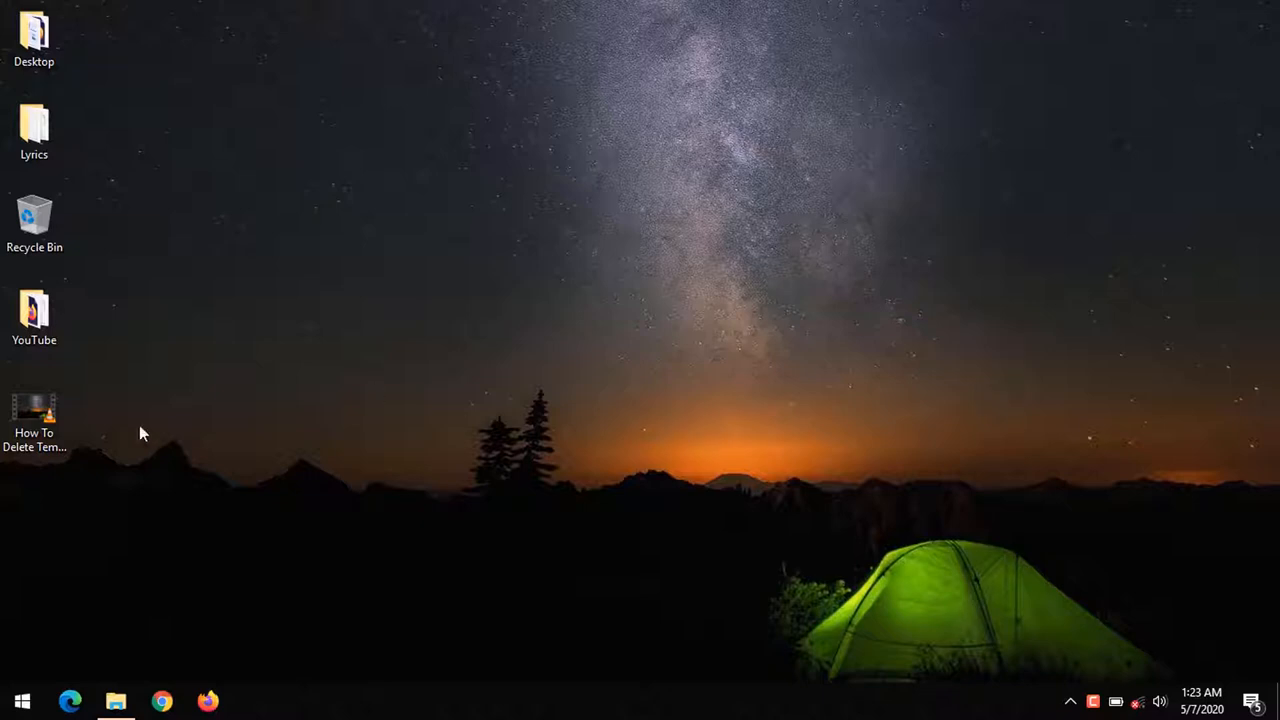
Load 'How To Delete Temporary Files On Windows.mp4' in VLC and accept the privacy notice.
{"action": "left_click", "coordinate": [34, 410]}
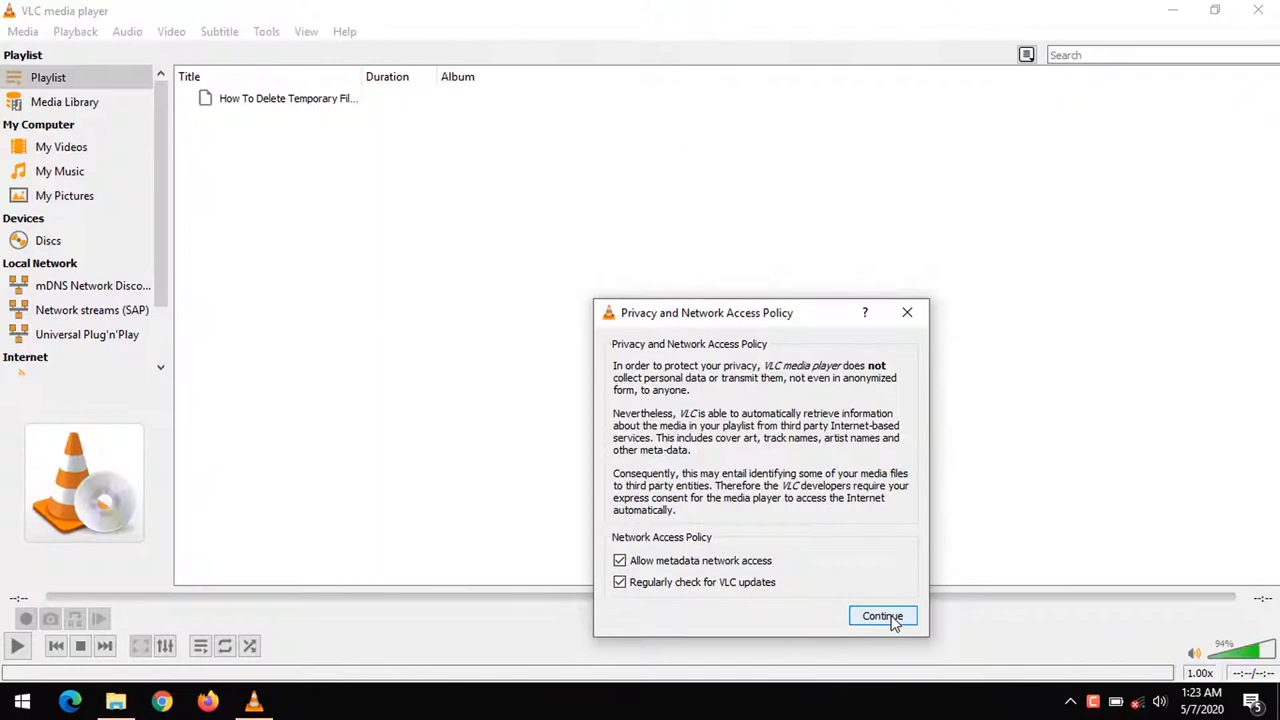
{"action": "left_click", "coordinate": [882, 616]}
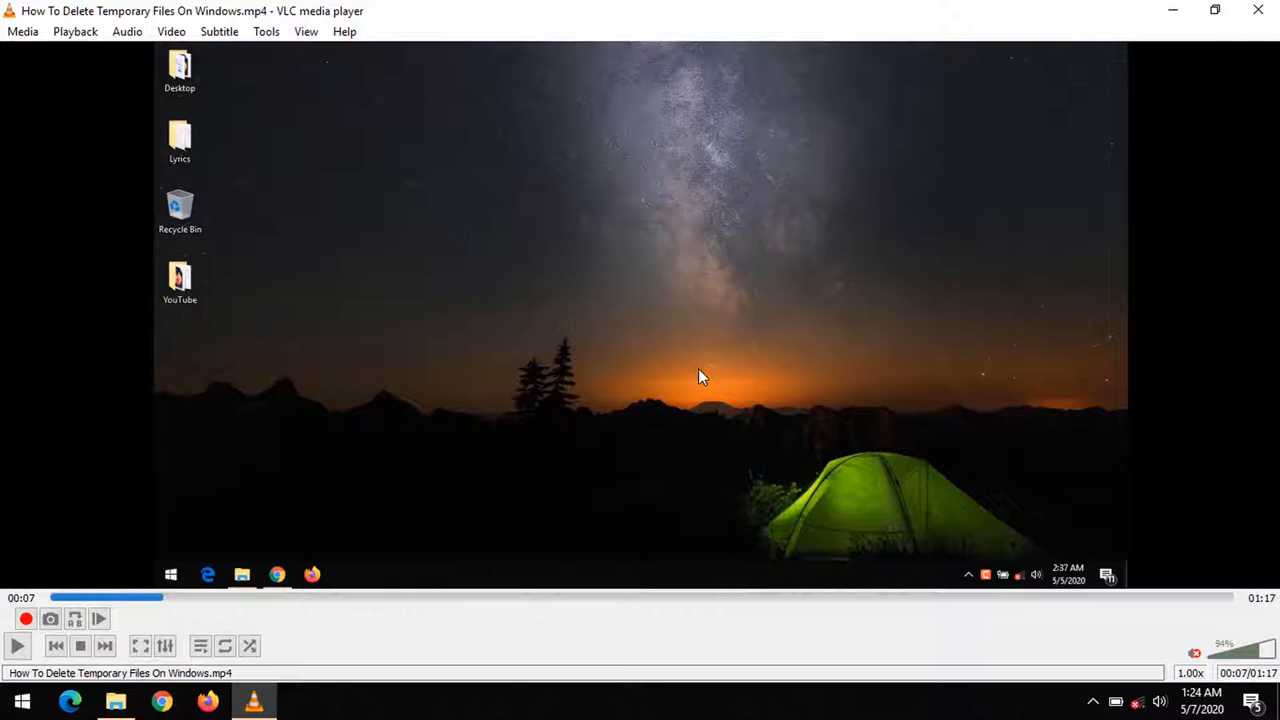
{"action": "mouse_move", "coordinate": [916, 192]}
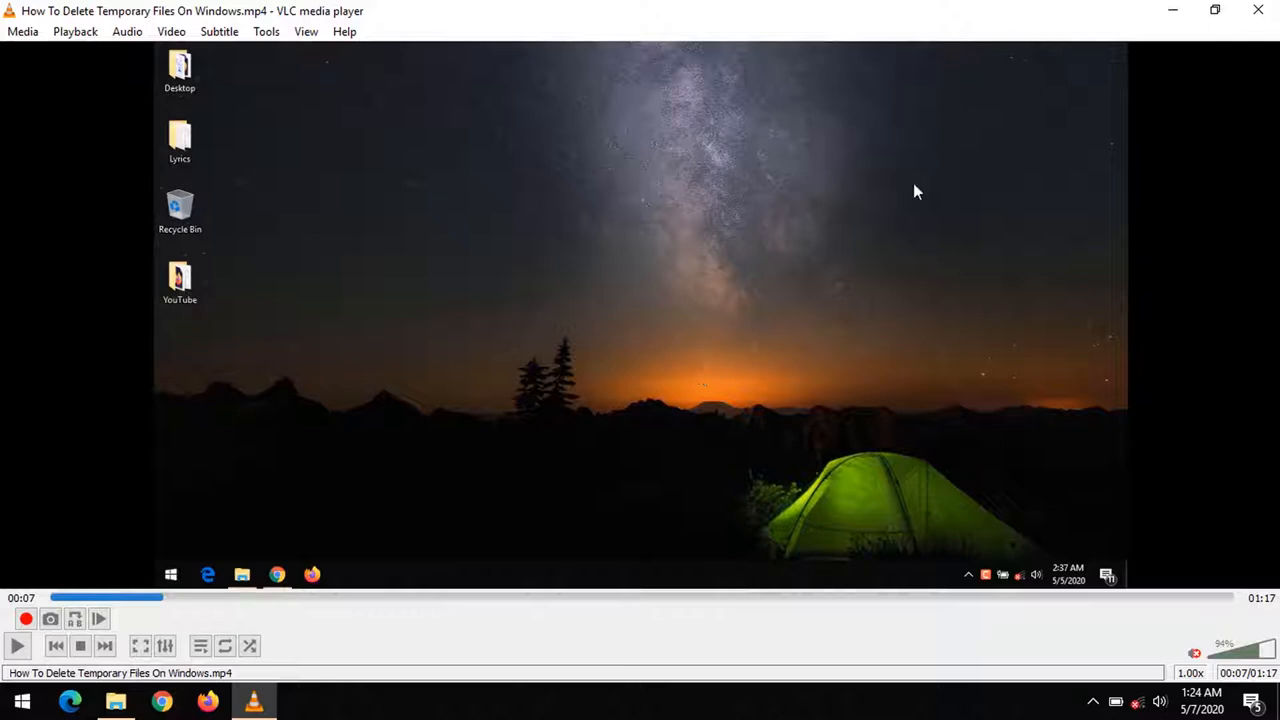
{"action": "mouse_move", "coordinate": [896, 188]}
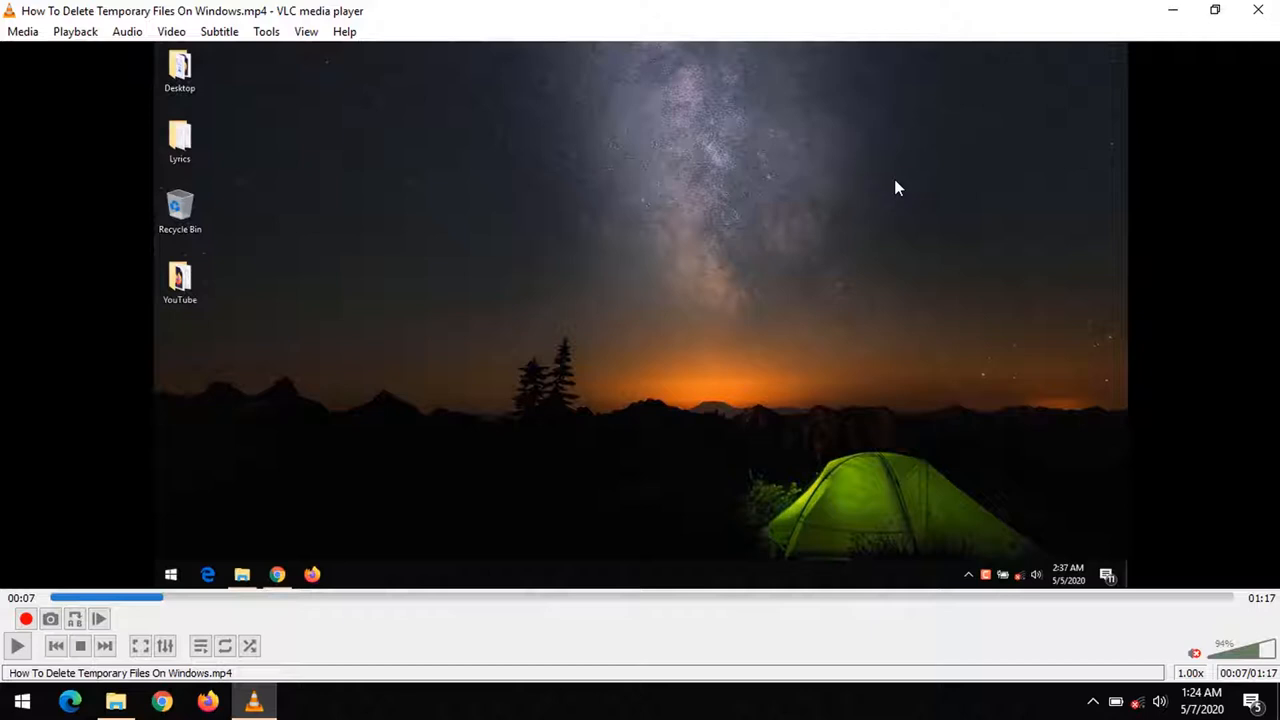
{"action": "mouse_move", "coordinate": [266, 32]}
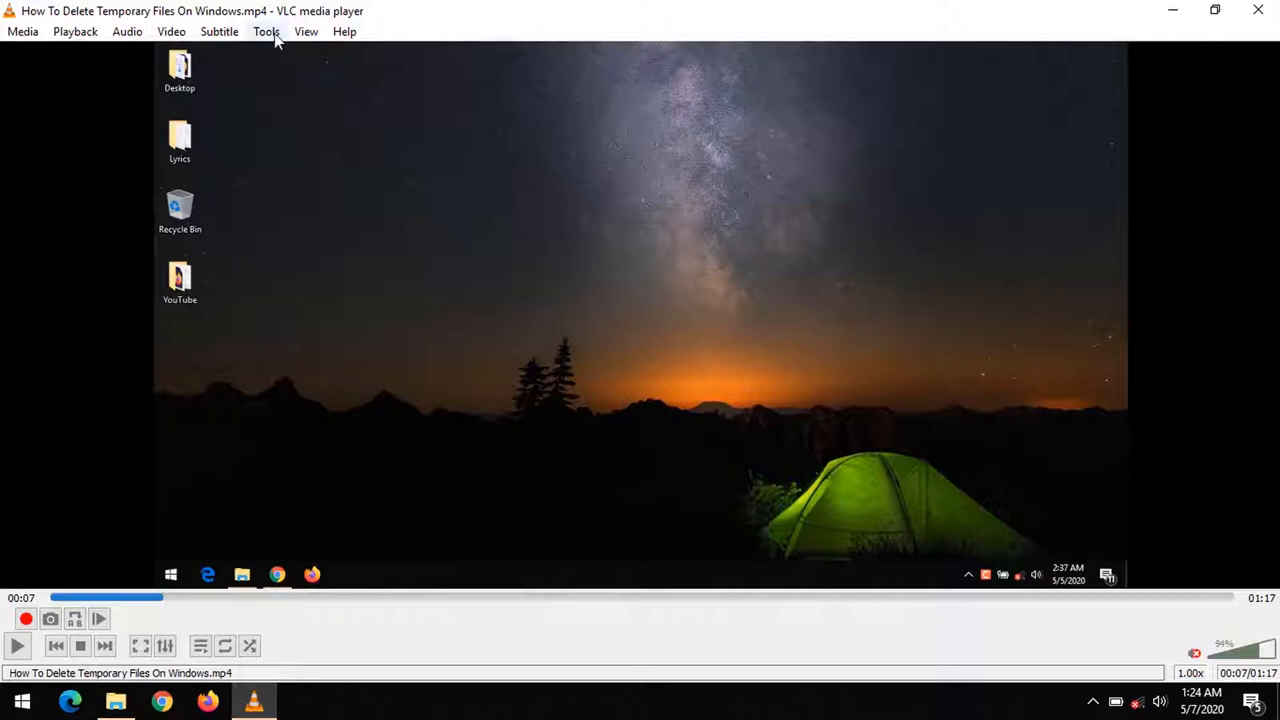
Bring up VLC's Simple Preferences from the Tools menu.
{"action": "left_click", "coordinate": [266, 32]}
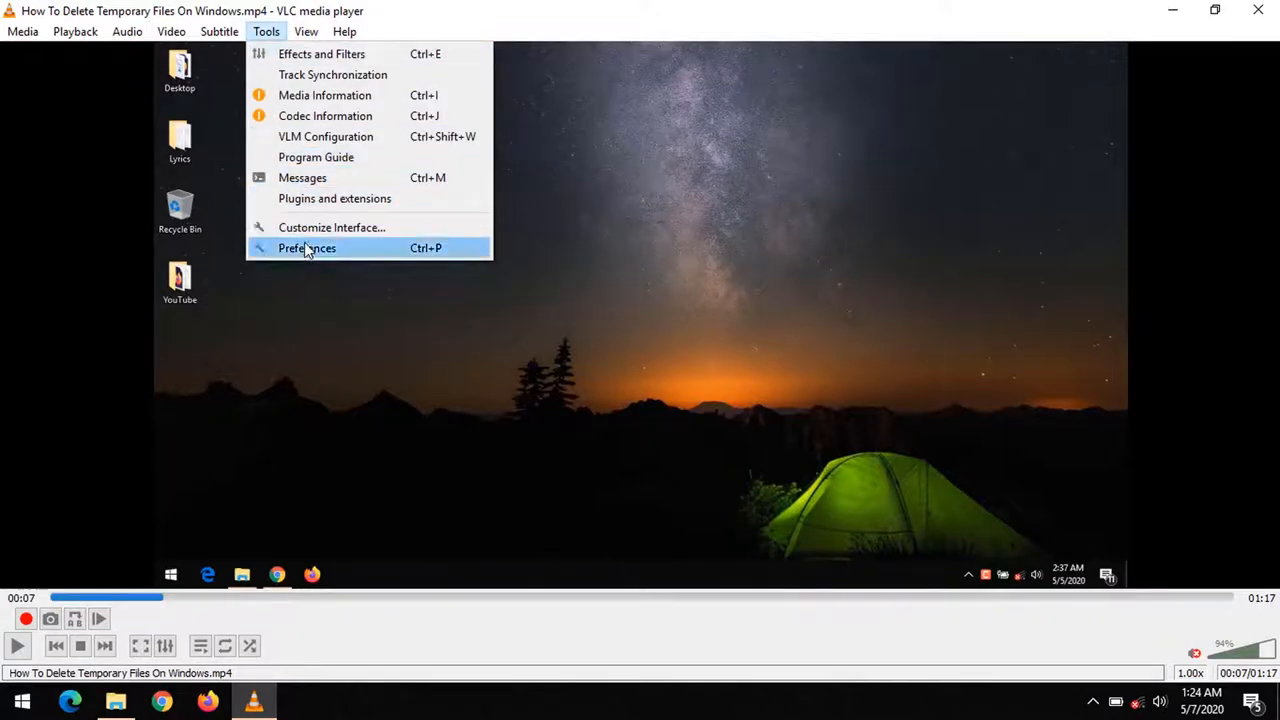
{"action": "left_click", "coordinate": [308, 248]}
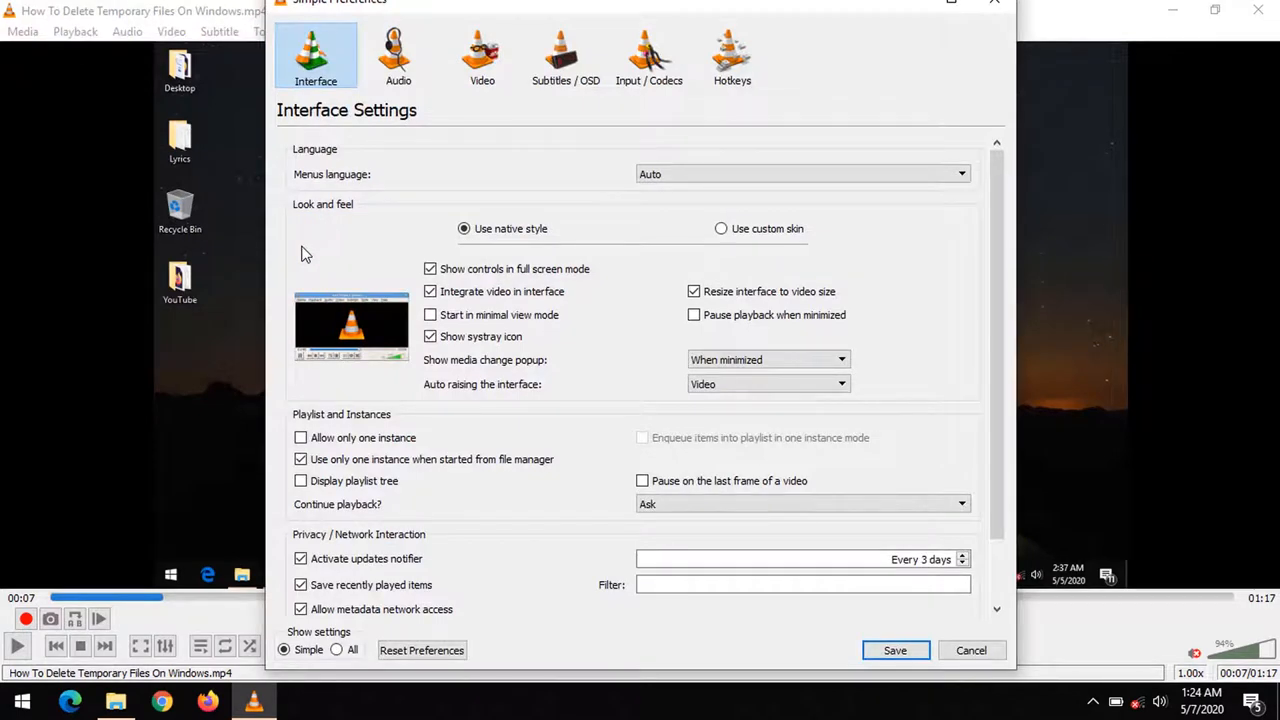
{"action": "mouse_move", "coordinate": [456, 210]}
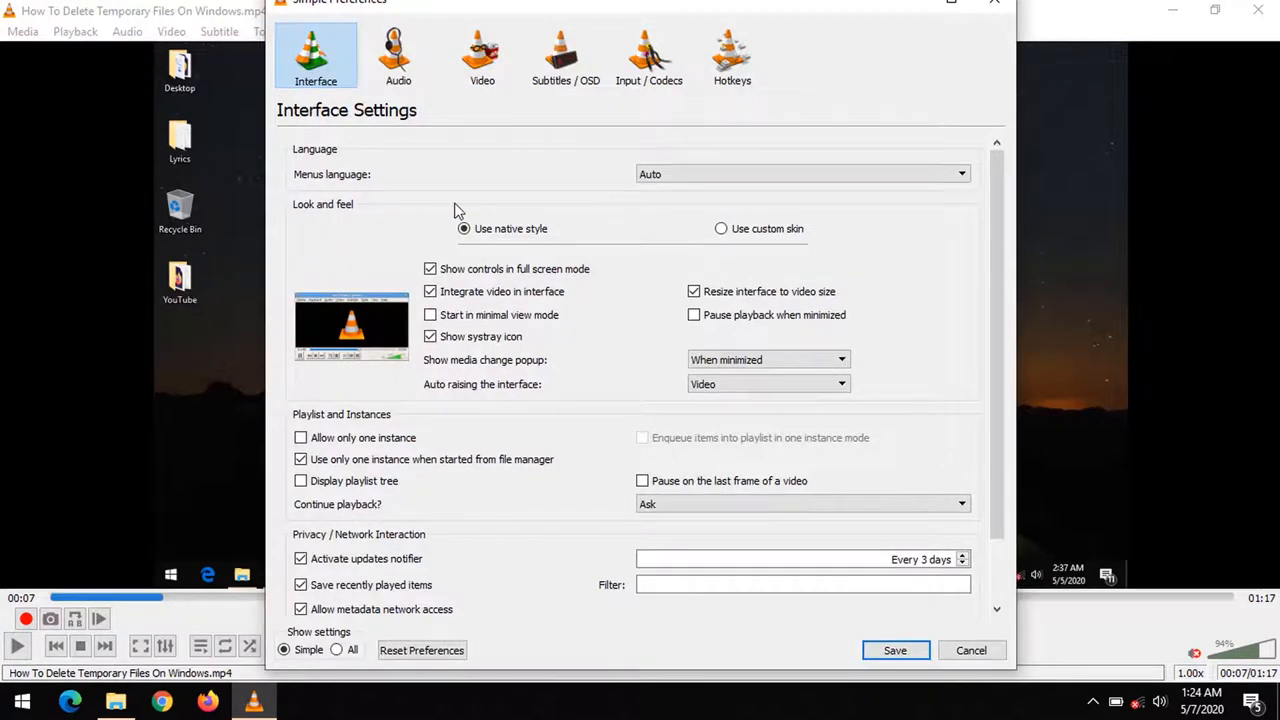
{"action": "mouse_move", "coordinate": [596, 160]}
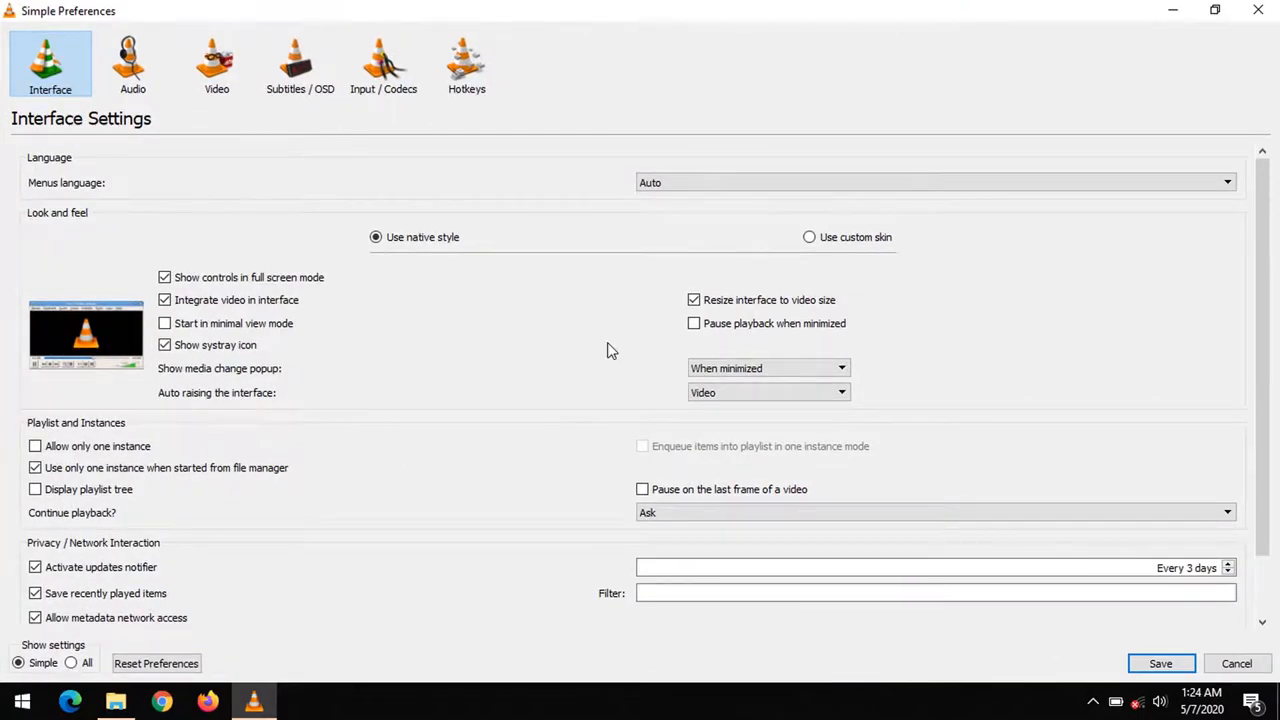
{"action": "mouse_move", "coordinate": [98, 652]}
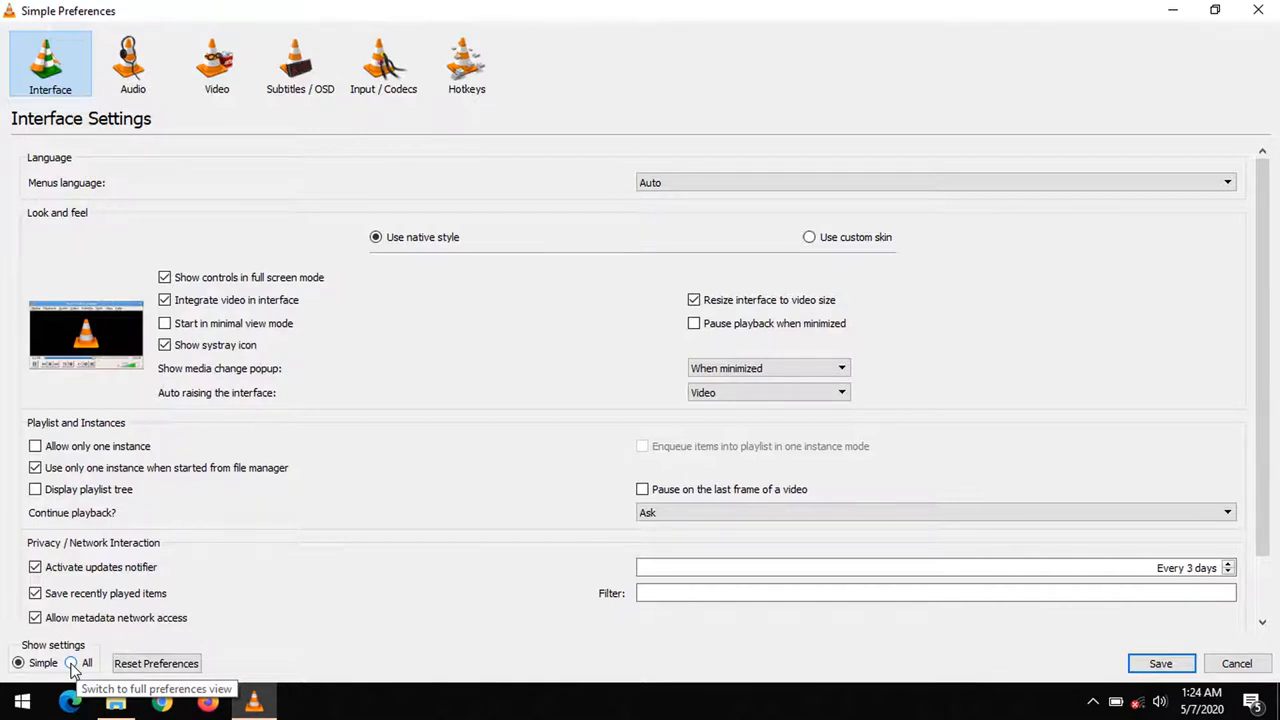
Show all settings in advanced view and select the Video section.
{"action": "left_click", "coordinate": [70, 664]}
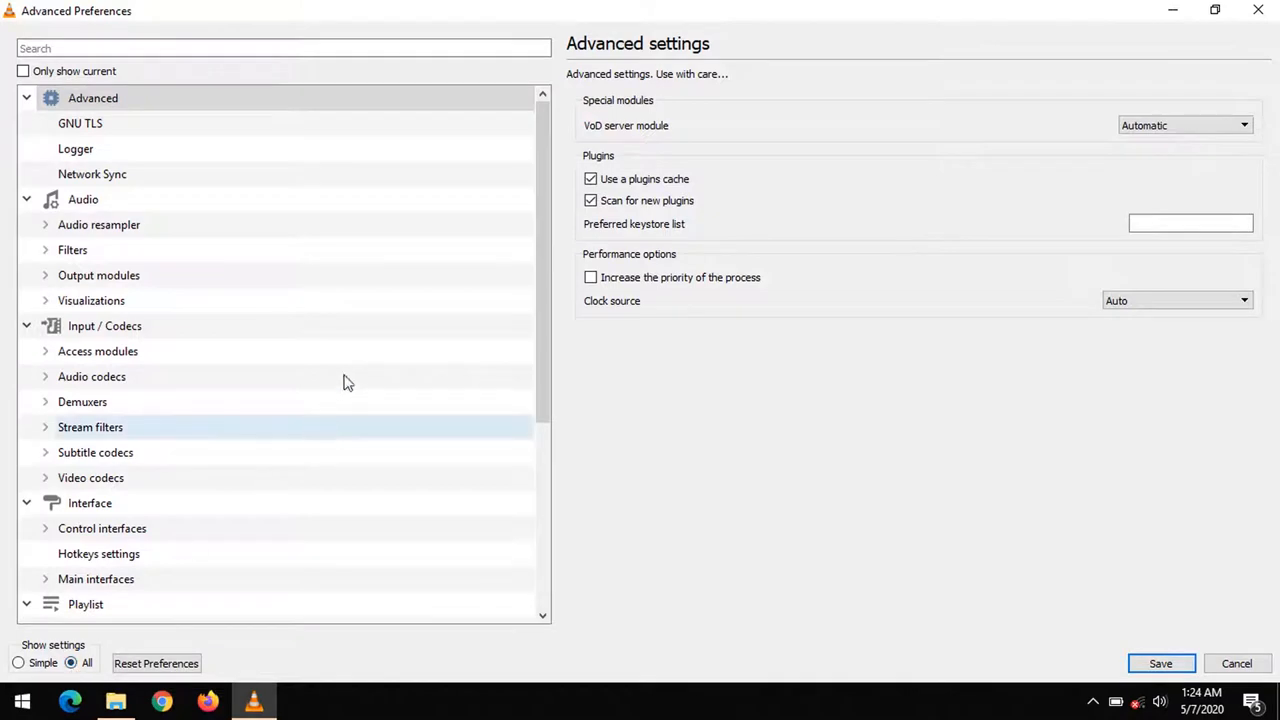
{"action": "mouse_move", "coordinate": [520, 240]}
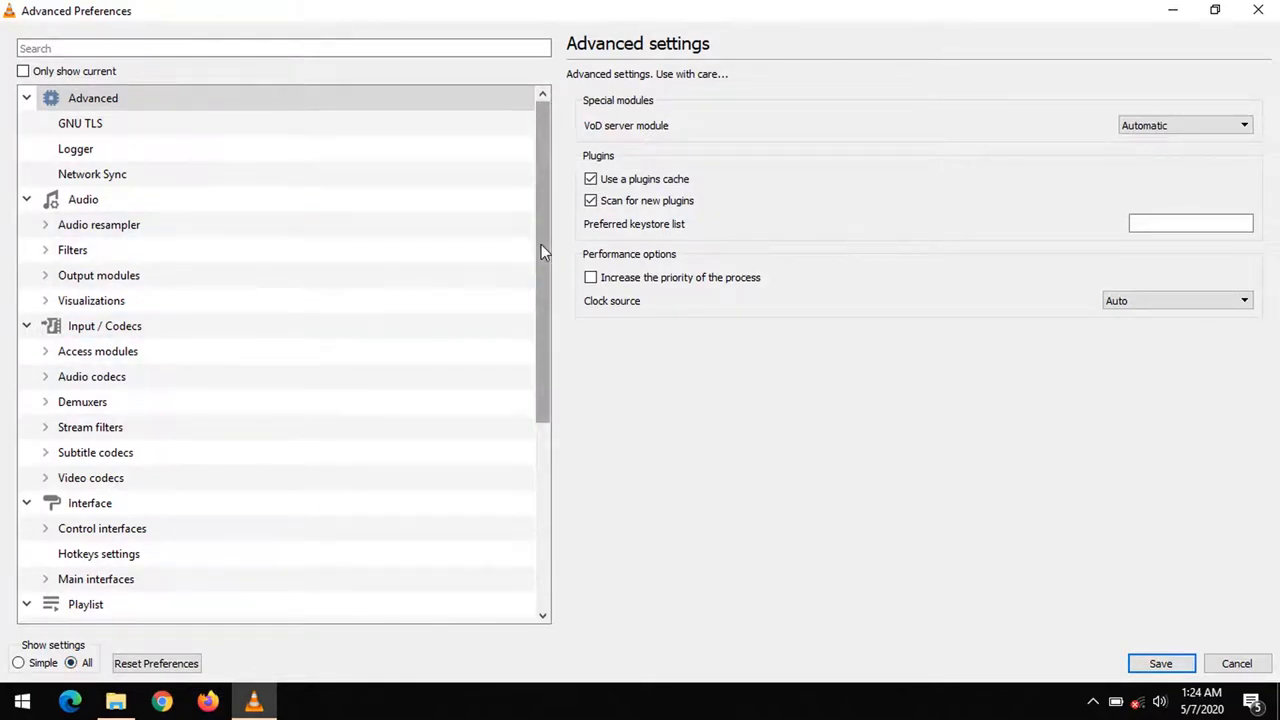
{"action": "scroll", "scroll_direction": "down", "scroll_amount": 3}
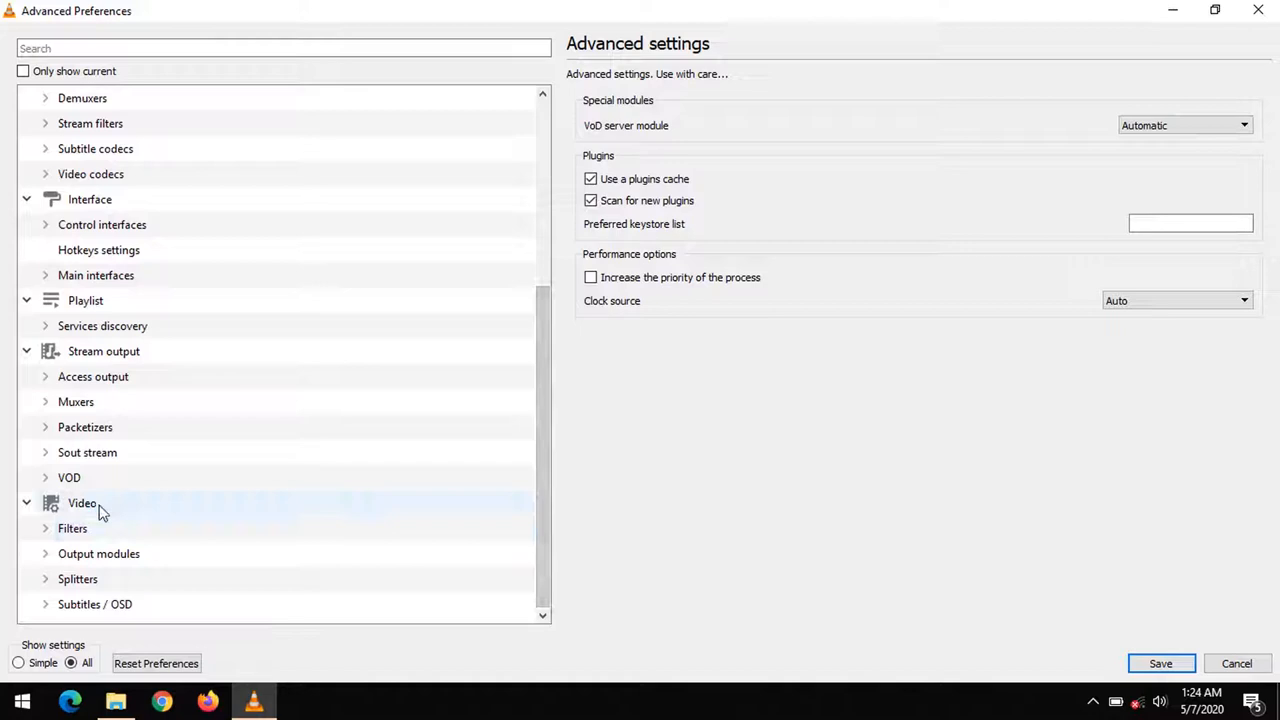
{"action": "left_click", "coordinate": [82, 504]}
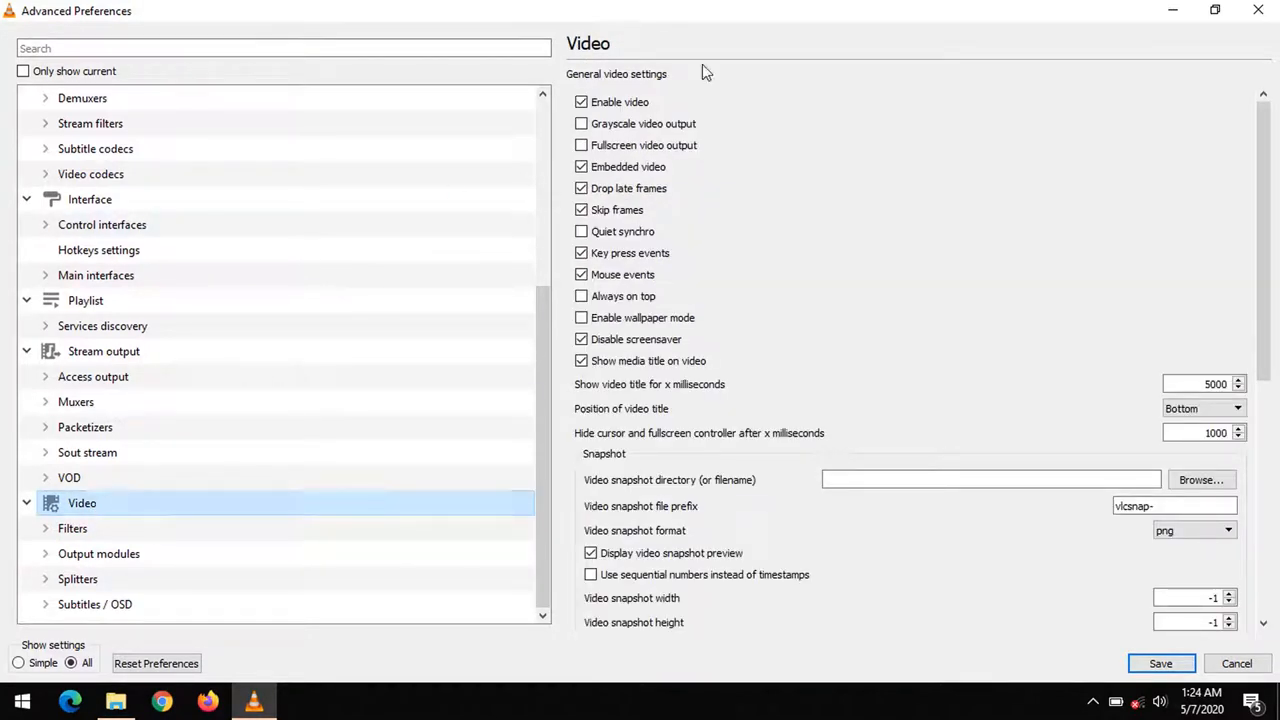
{"action": "mouse_move", "coordinate": [820, 348]}
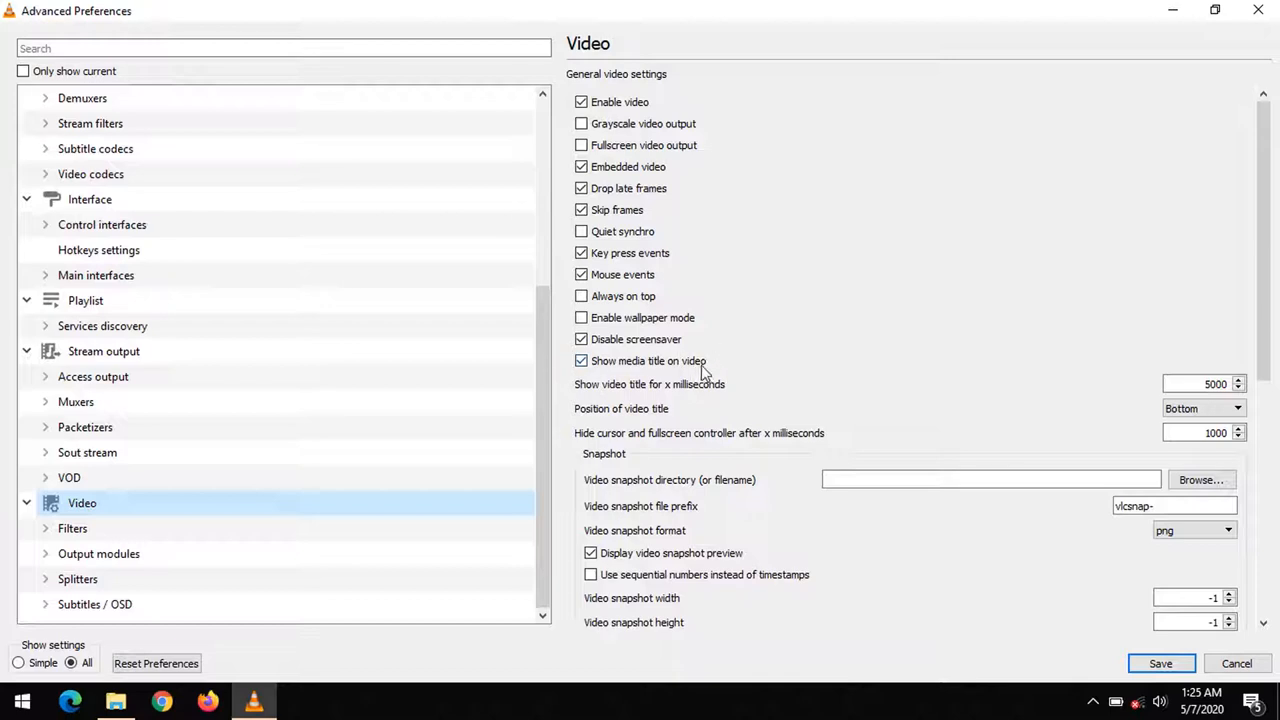
{"action": "mouse_move", "coordinate": [800, 364]}
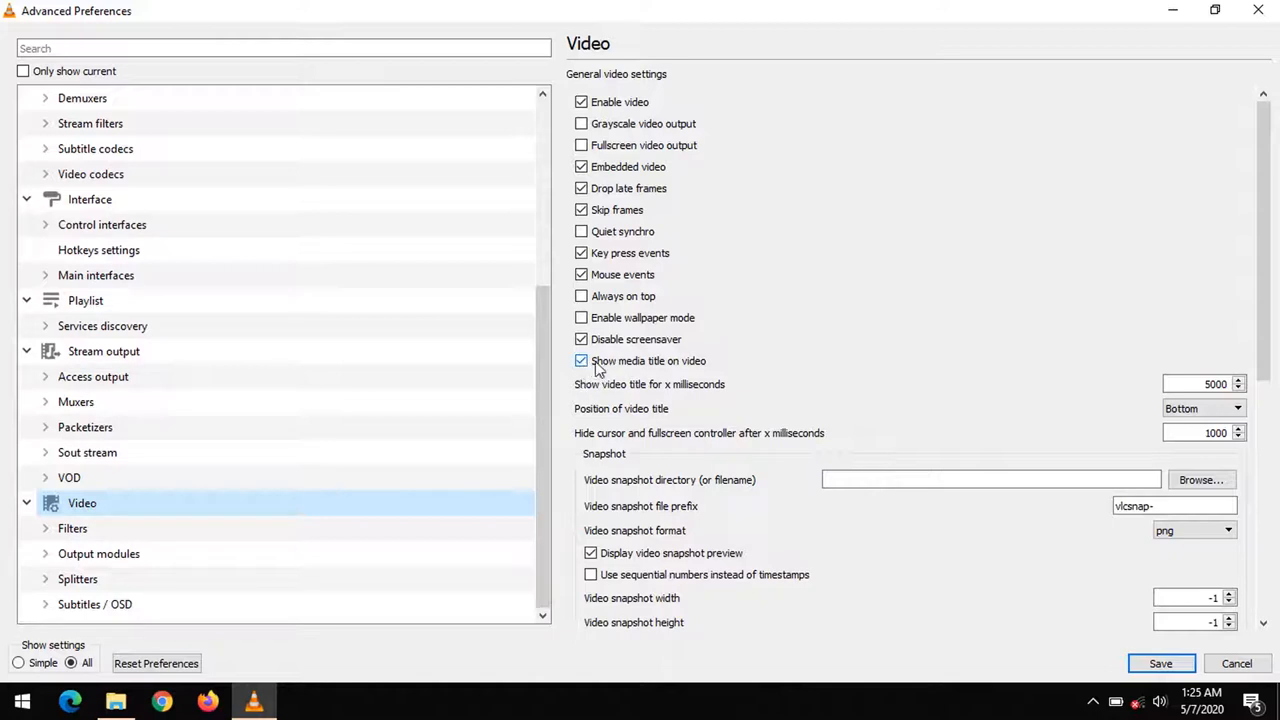
{"action": "mouse_move", "coordinate": [604, 398]}
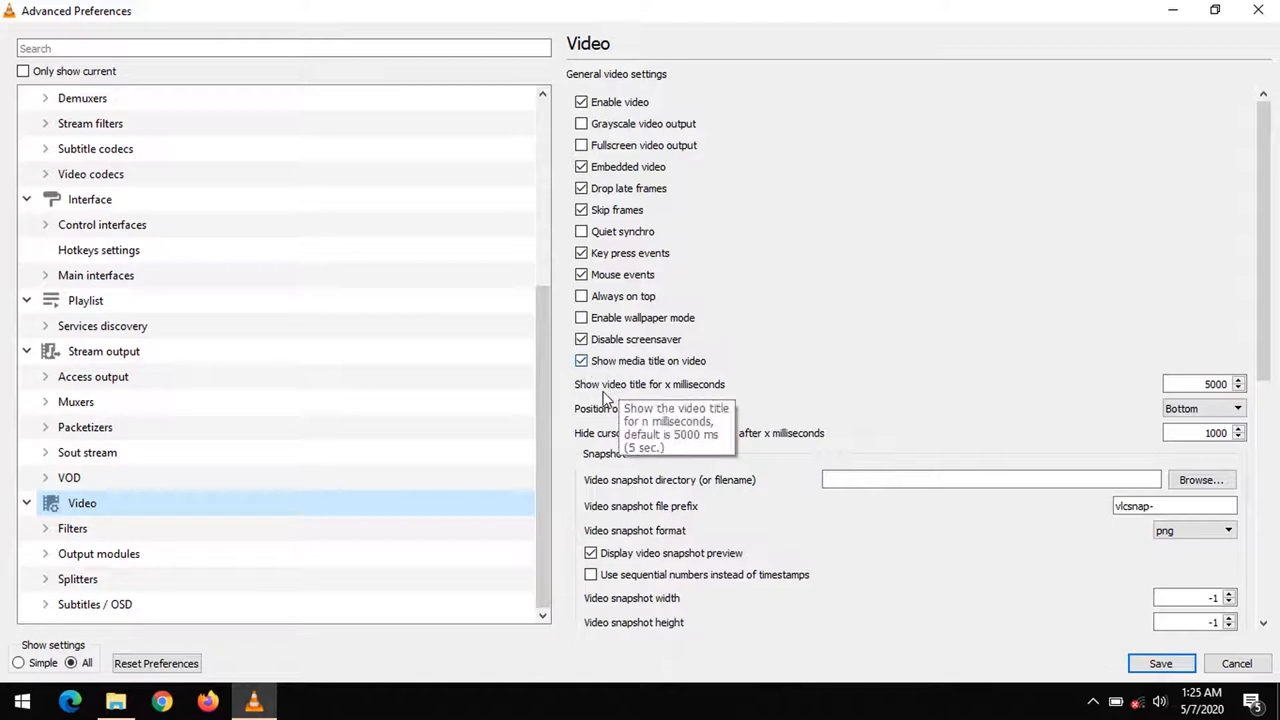
{"action": "mouse_move", "coordinate": [684, 388]}
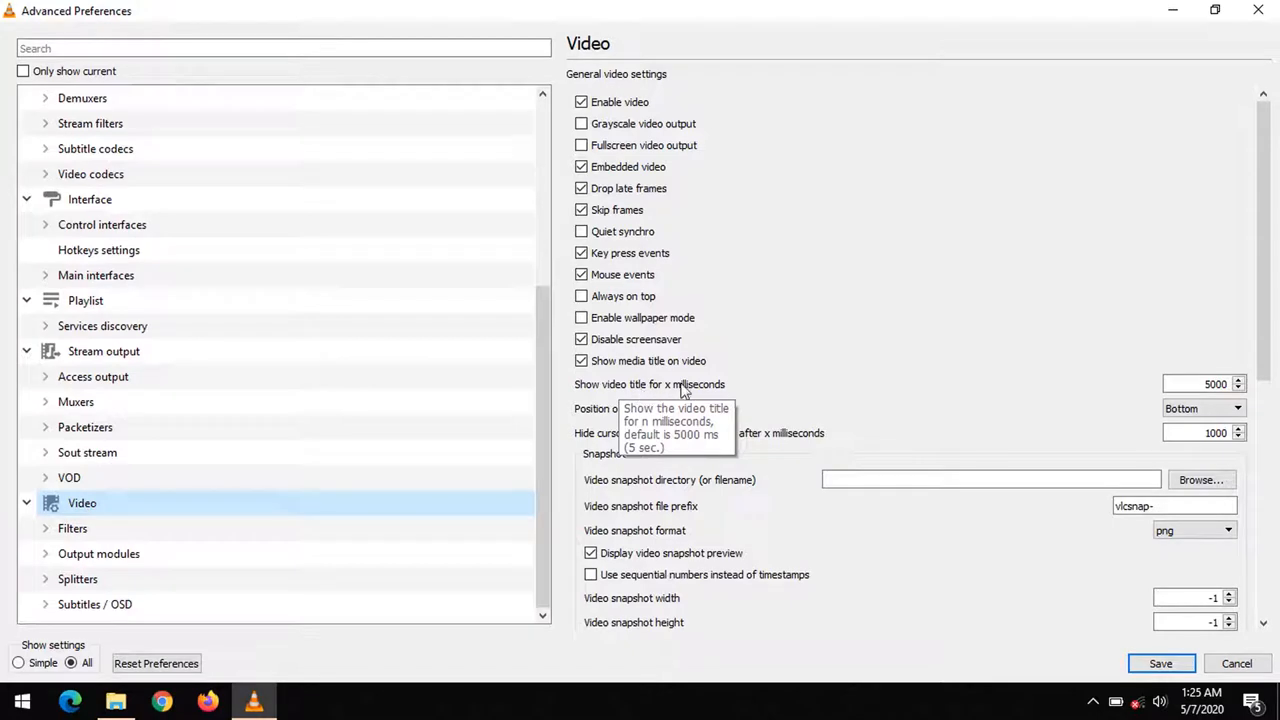
{"action": "mouse_move", "coordinate": [820, 400]}
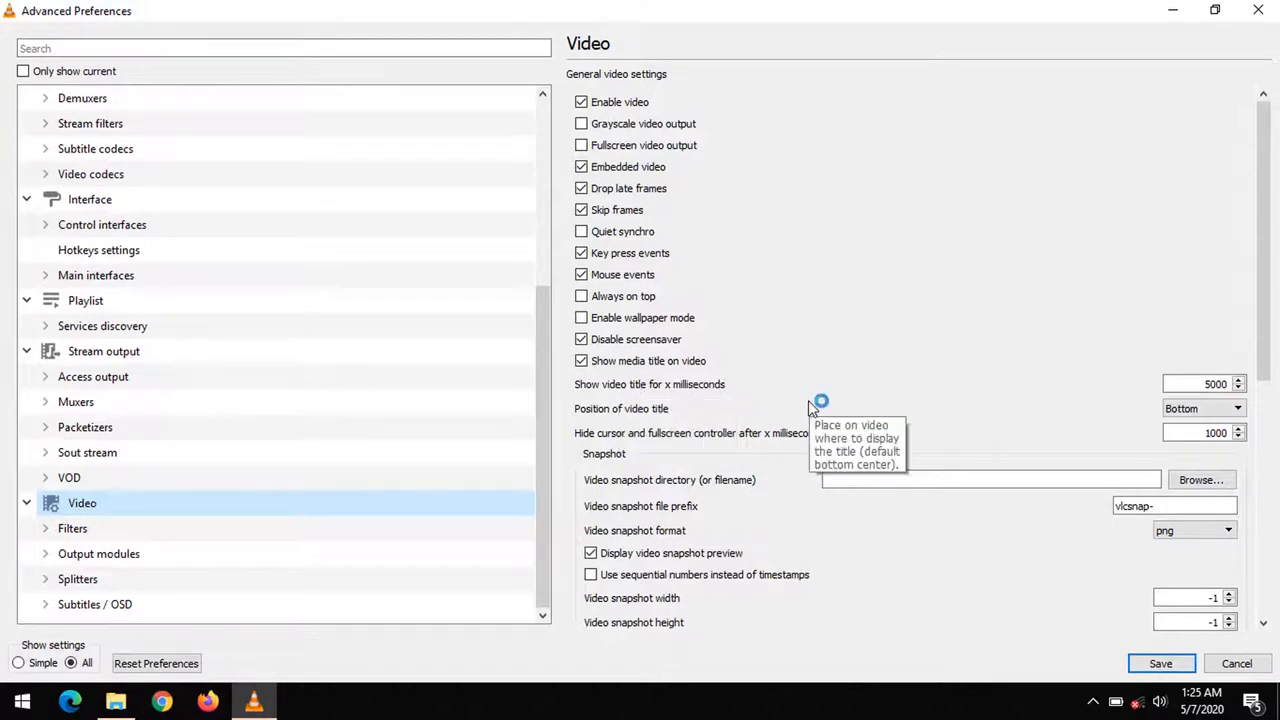
{"action": "mouse_move", "coordinate": [1088, 364]}
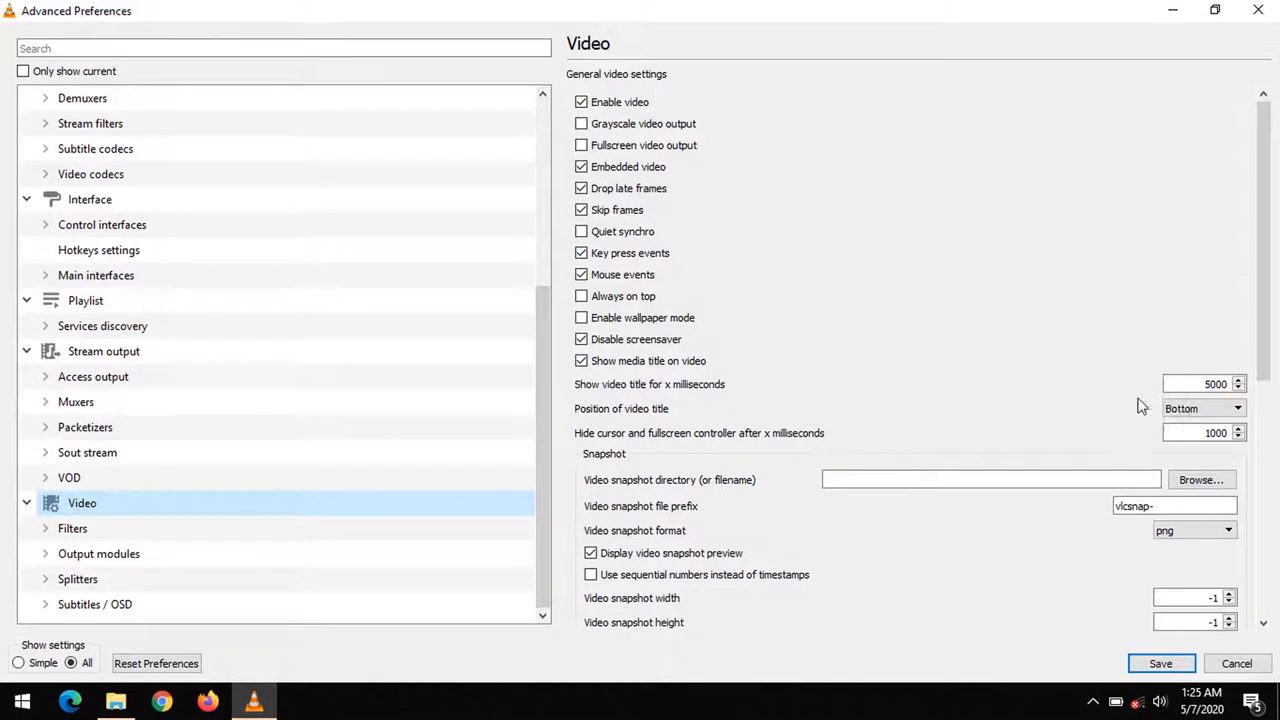
{"action": "mouse_move", "coordinate": [1204, 388]}
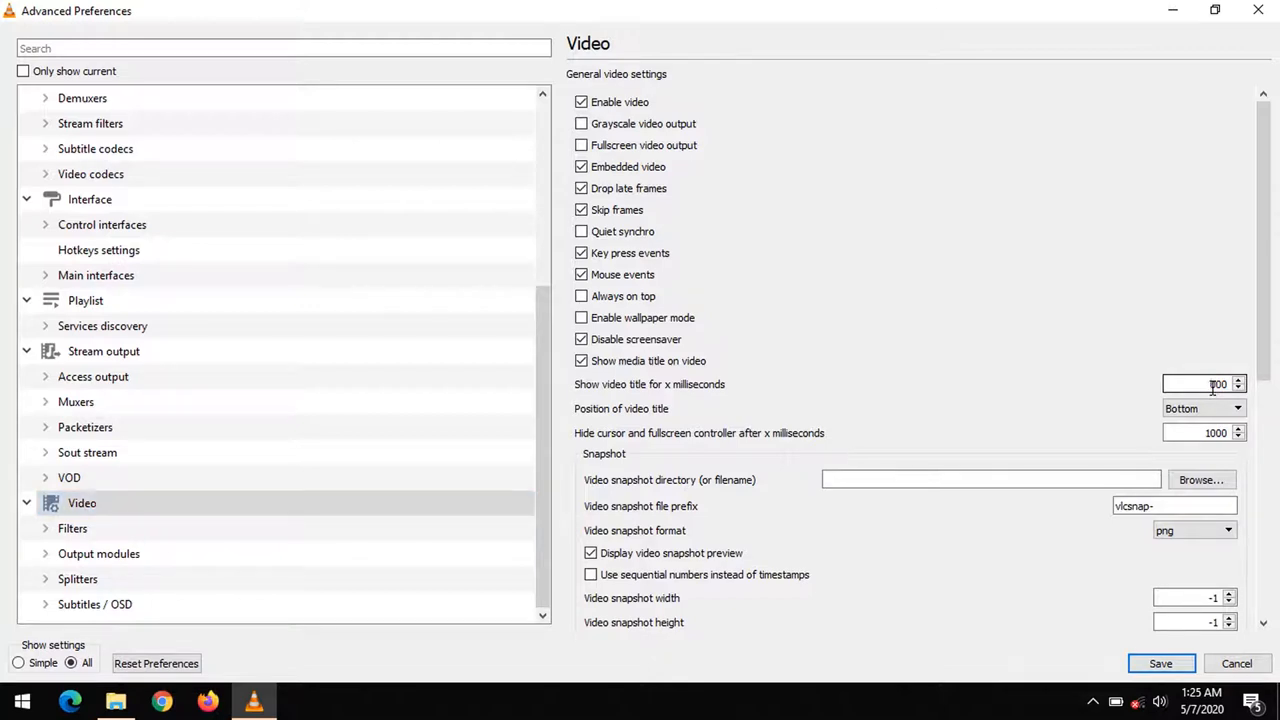
Replace the video title display time of 5000 ms with 3600000 ms.
{"action": "type", "text": "60000"}
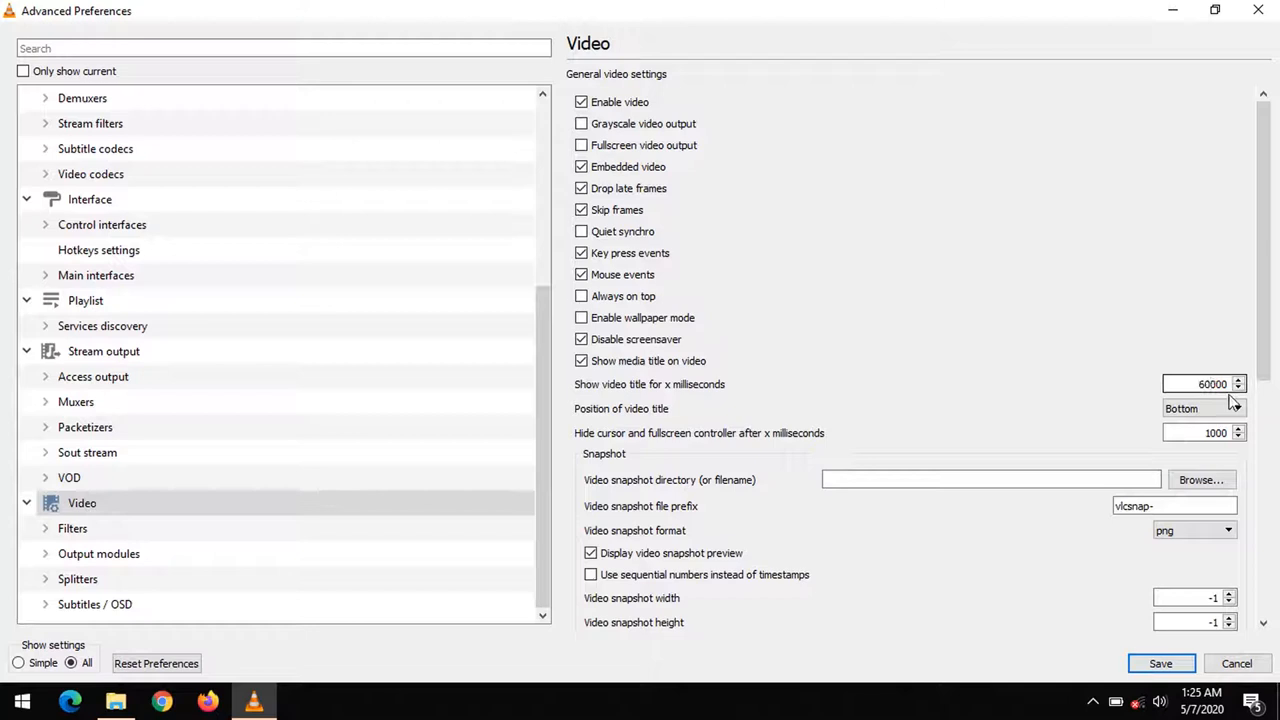
{"action": "triple_click", "coordinate": [1204, 384]}
{"action": "type", "text": "3600000"}
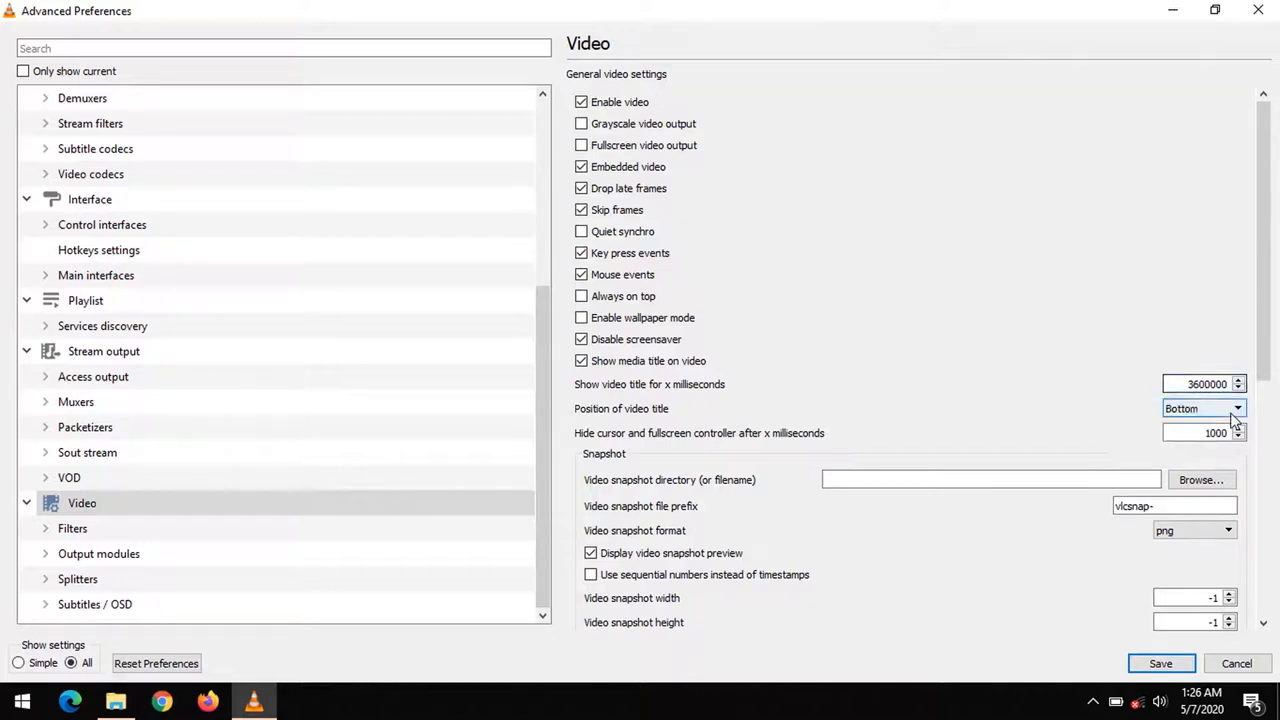
{"action": "mouse_move", "coordinate": [1204, 384]}
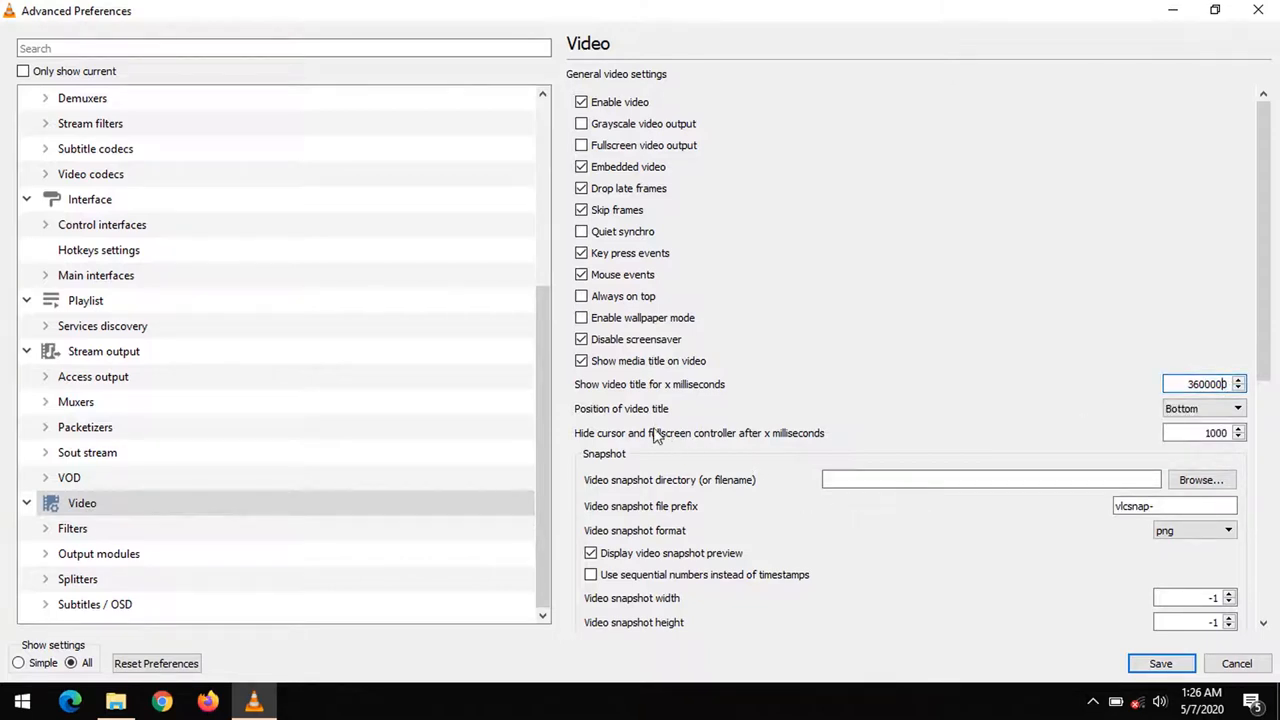
{"action": "mouse_move", "coordinate": [736, 396]}
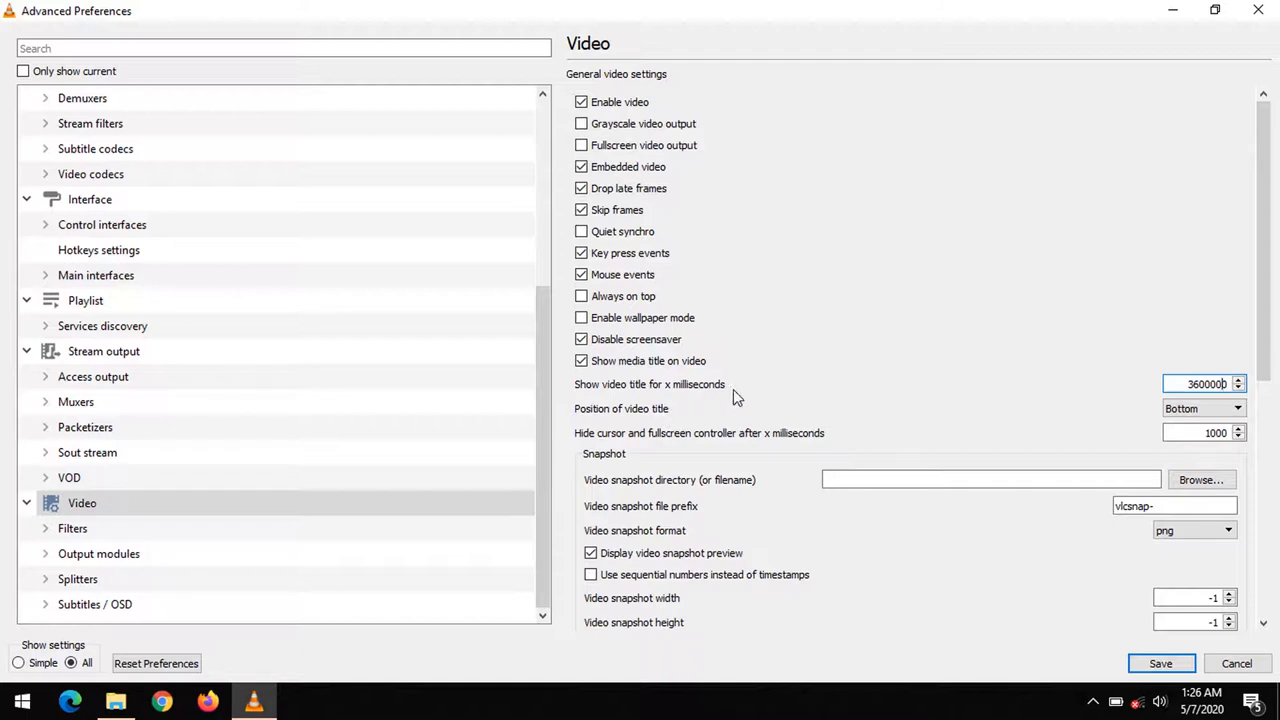
{"action": "mouse_move", "coordinate": [736, 396]}
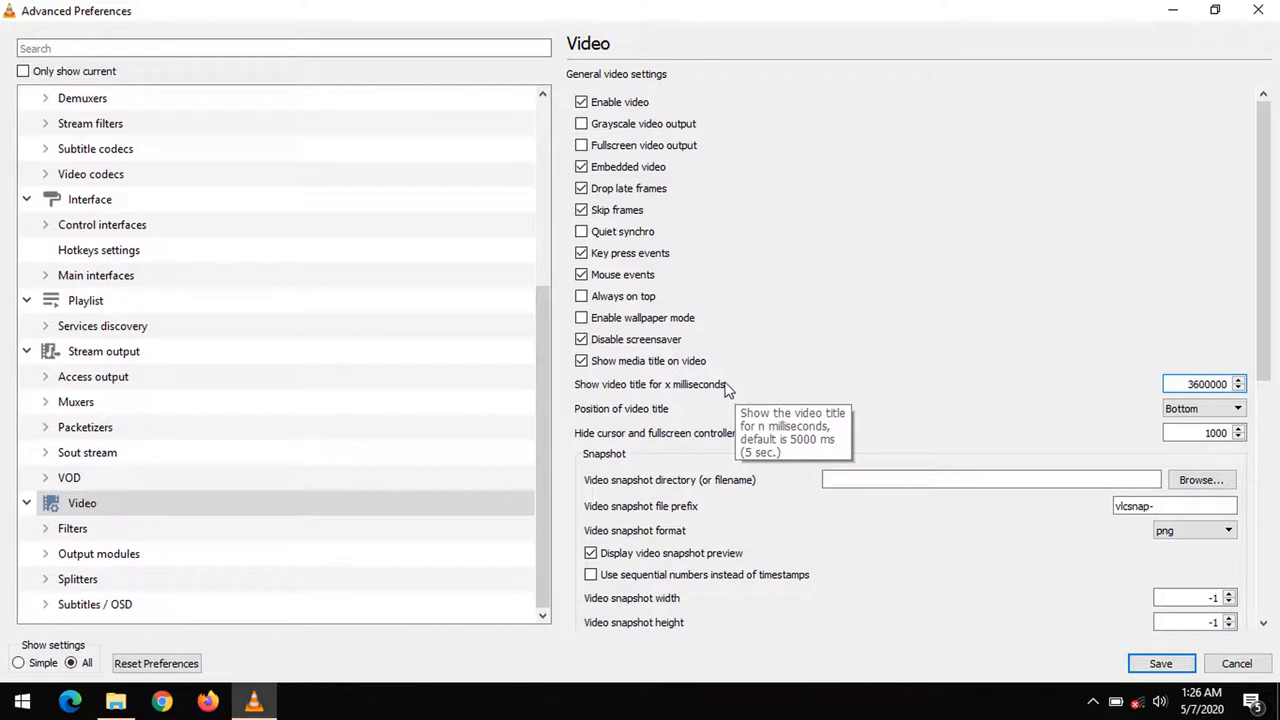
{"action": "mouse_move", "coordinate": [752, 384]}
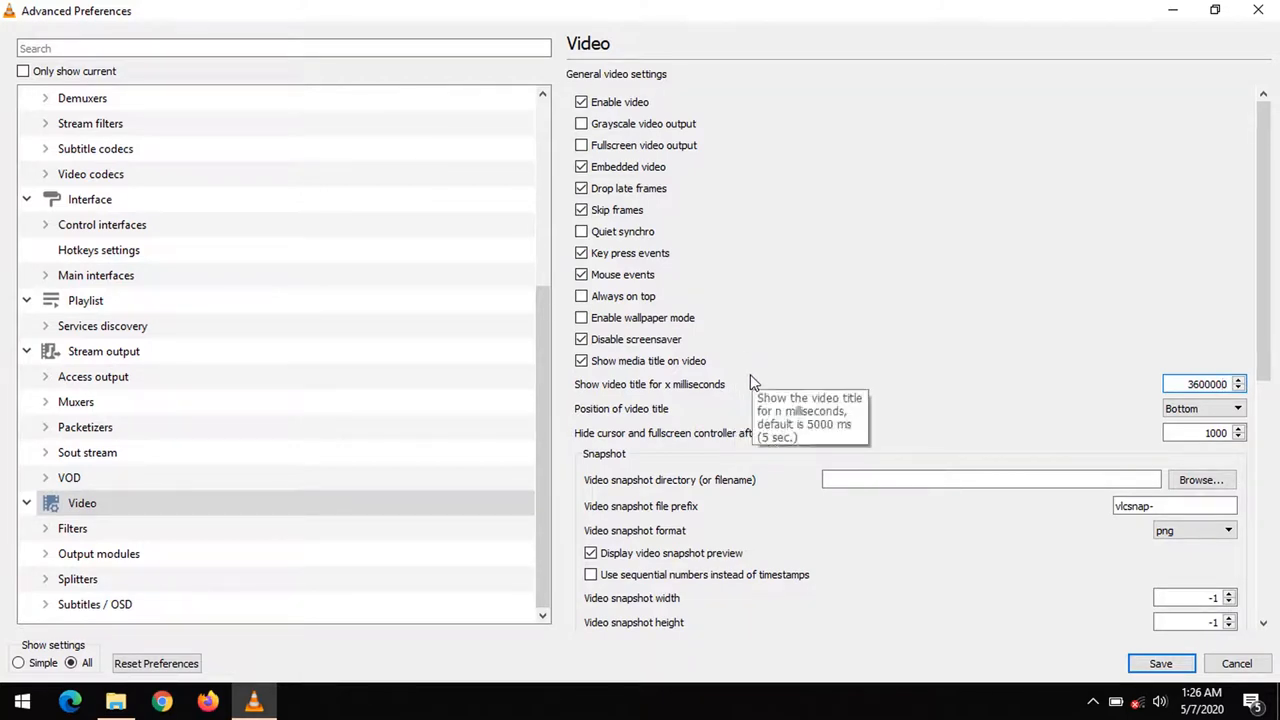
{"action": "mouse_move", "coordinate": [1008, 438]}
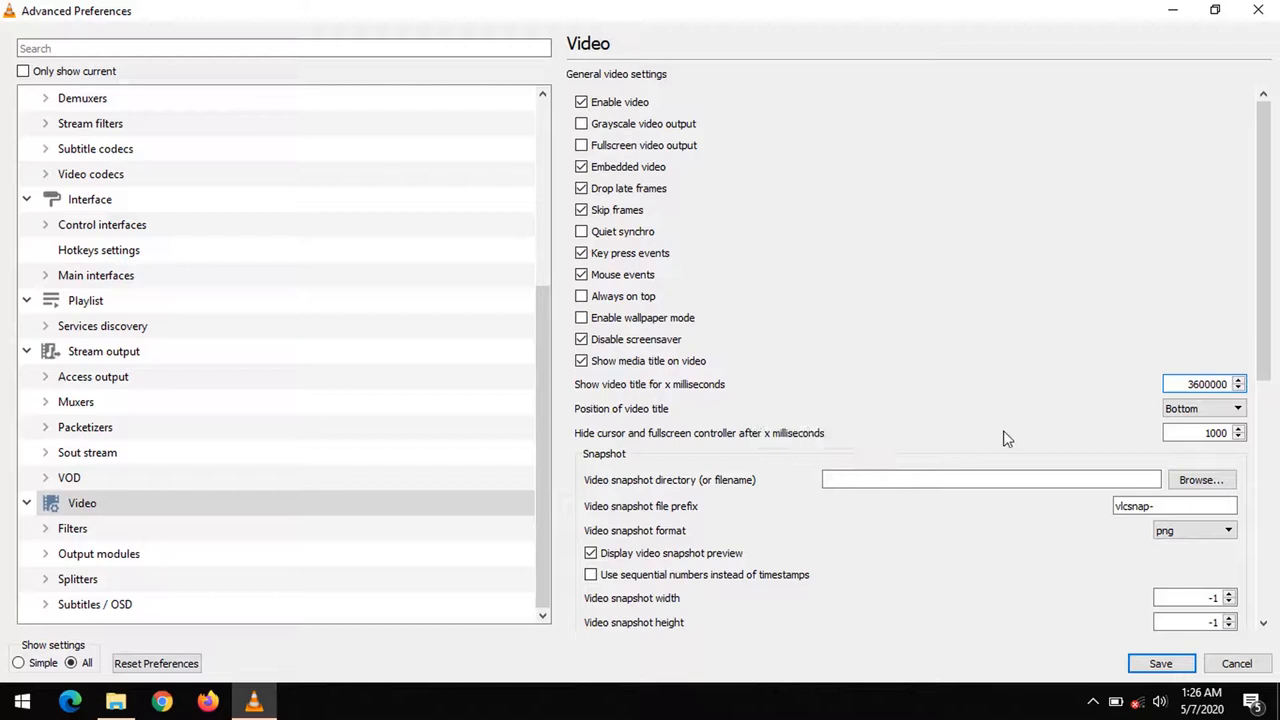
{"action": "mouse_move", "coordinate": [1200, 408]}
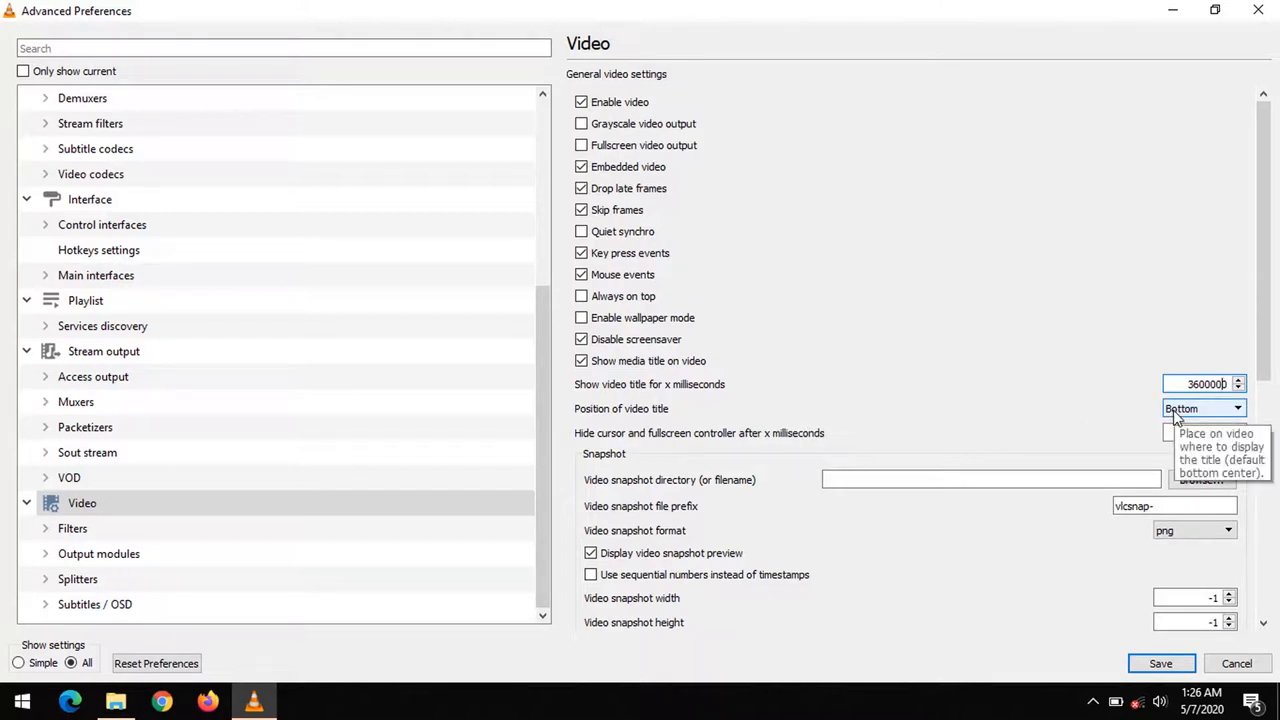
Set the video title position to Top-Right and save the preferences.
{"action": "left_click", "coordinate": [1236, 408]}
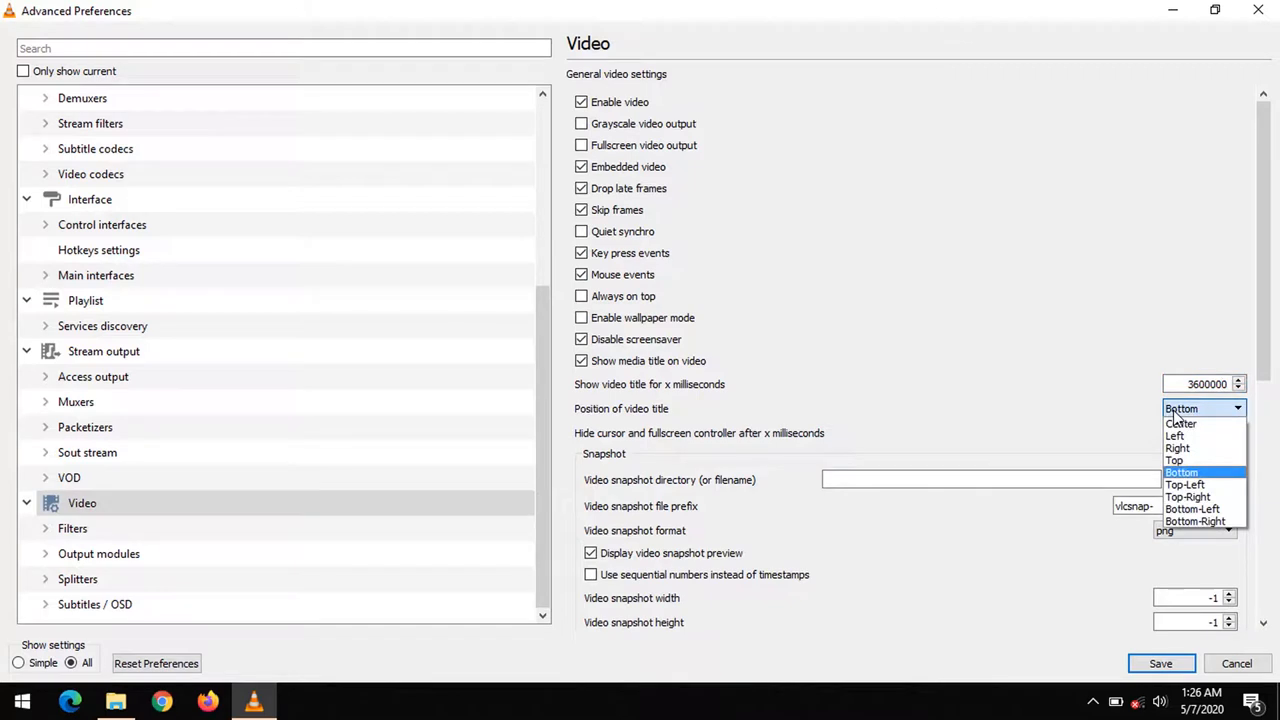
{"action": "mouse_move", "coordinate": [1188, 496]}
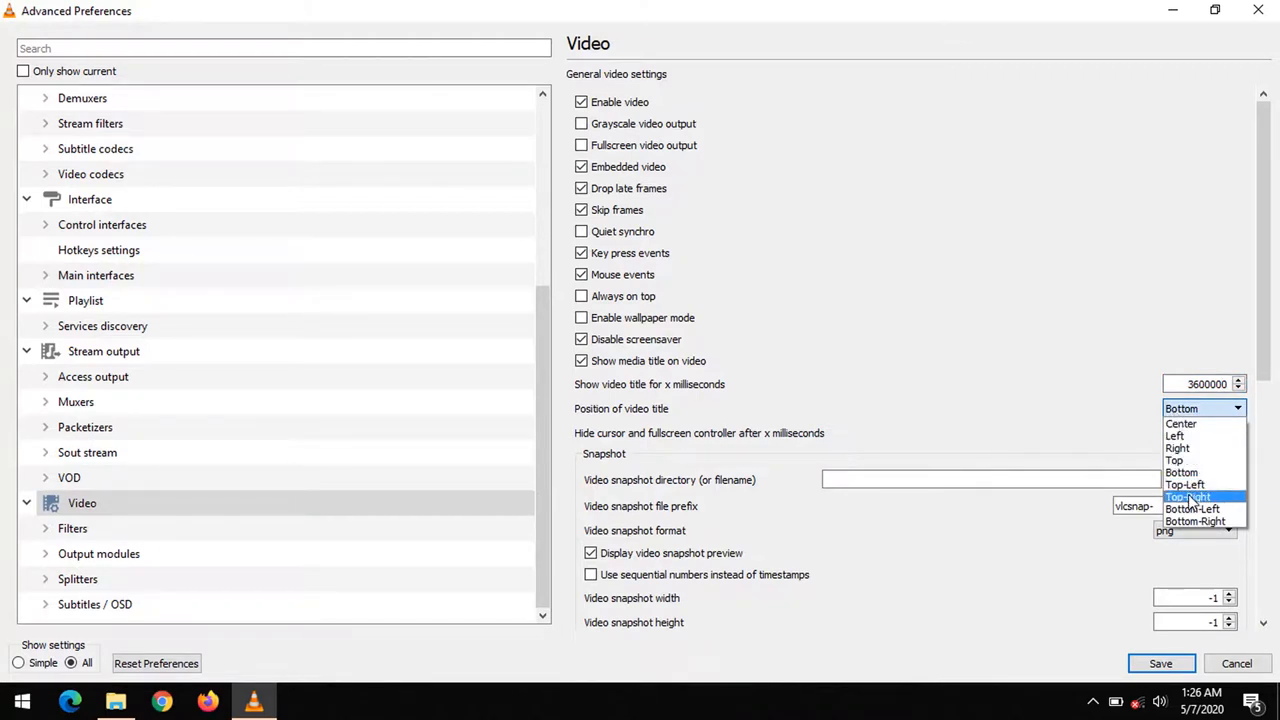
{"action": "left_click", "coordinate": [1188, 496]}
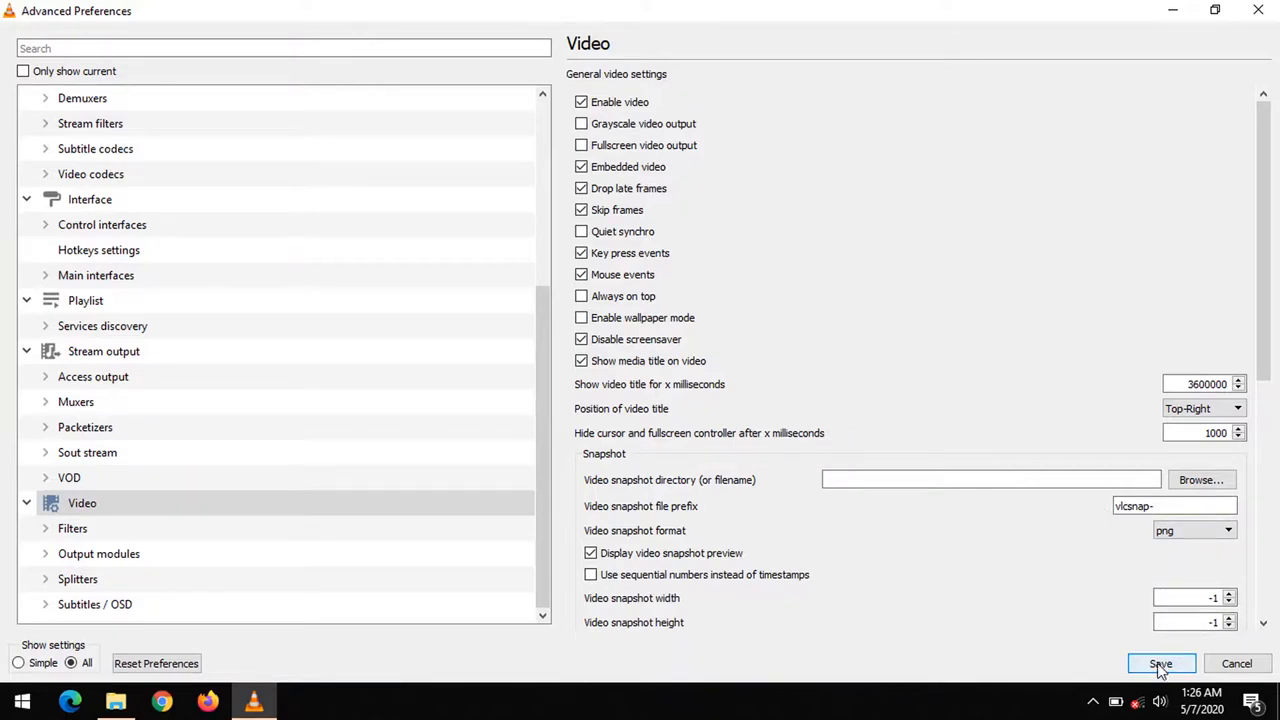
{"action": "left_click", "coordinate": [1160, 664]}
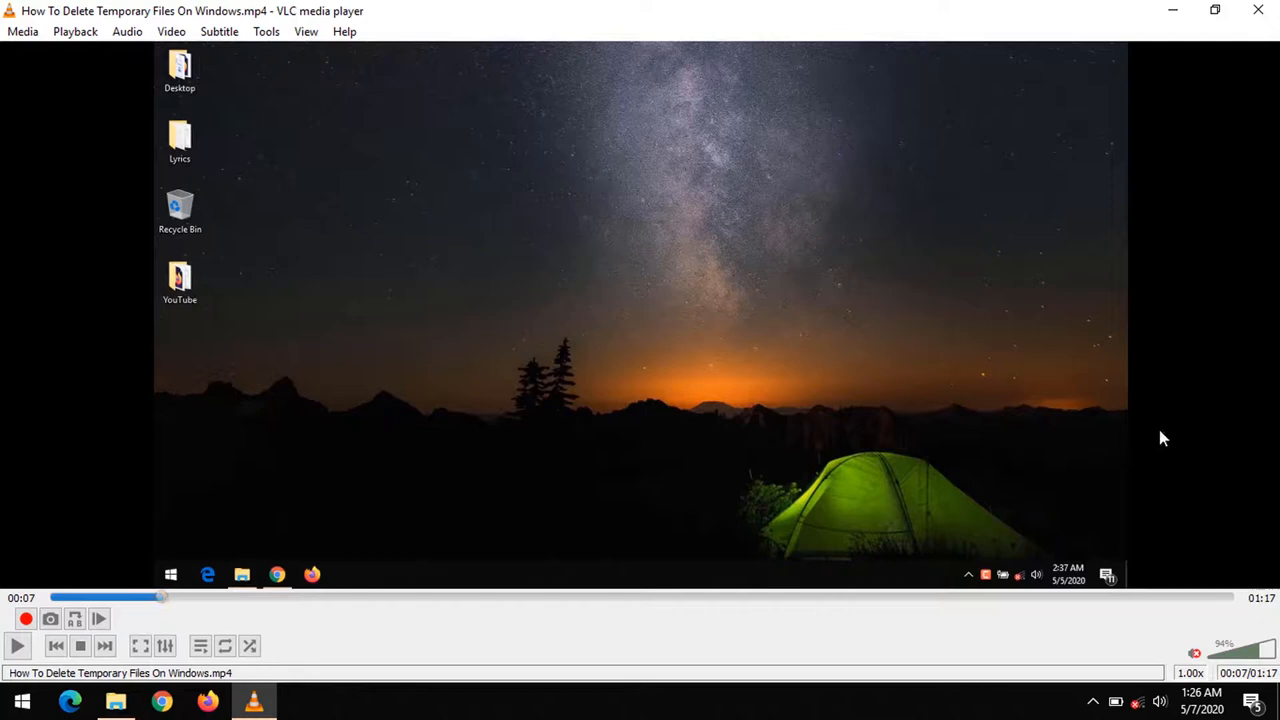
{"action": "mouse_move", "coordinate": [1258, 12]}
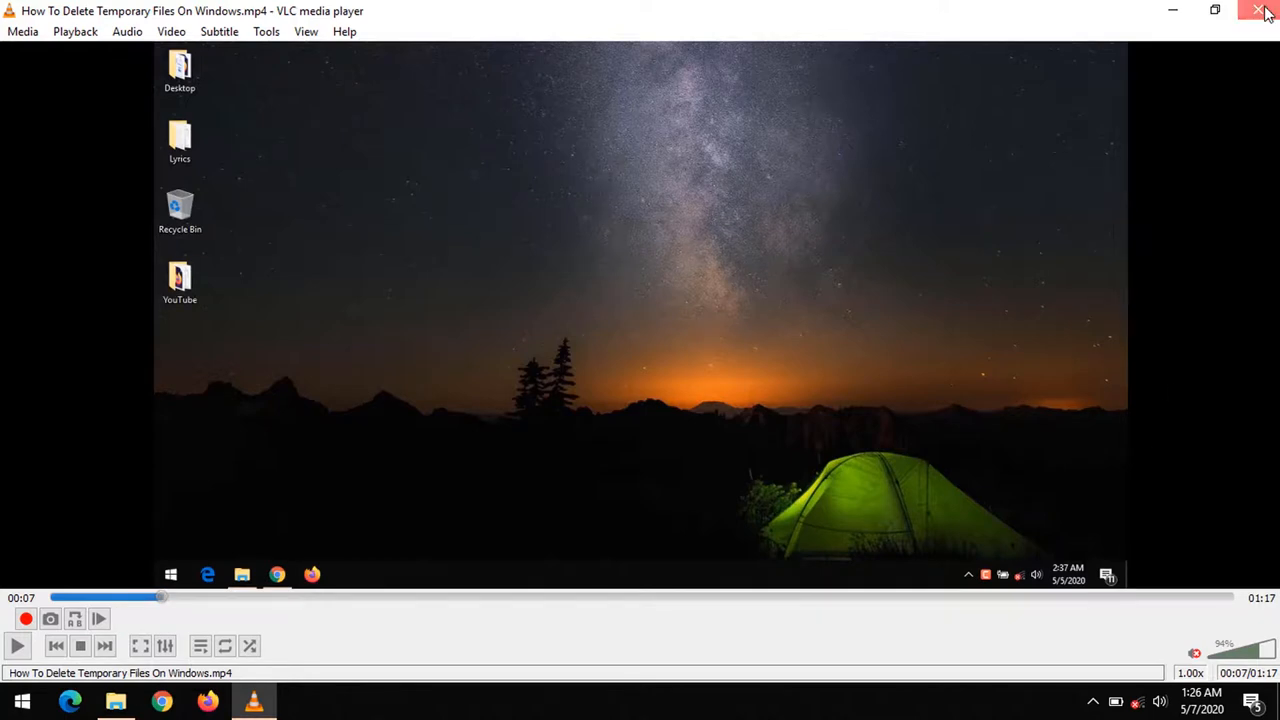
Restart VLC with the video so the title shows at top-right until playback ends.
{"action": "left_click", "coordinate": [1258, 10]}
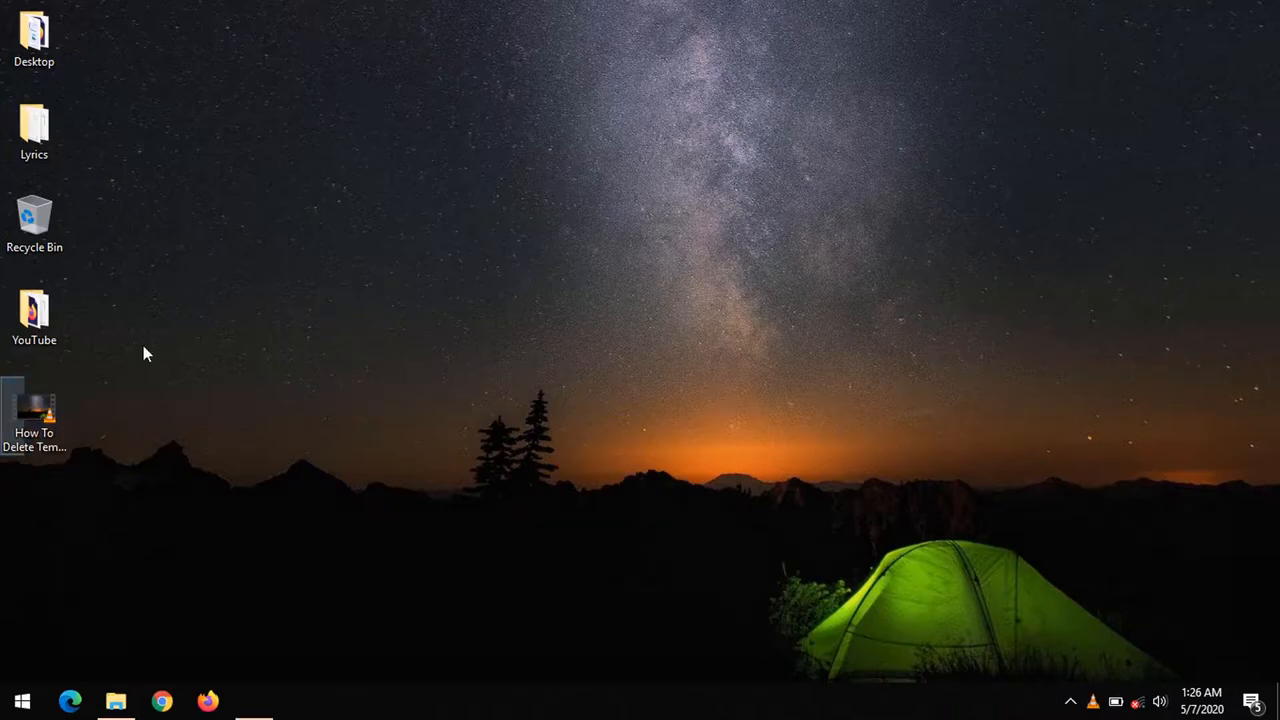
{"action": "double_click", "coordinate": [34, 404]}
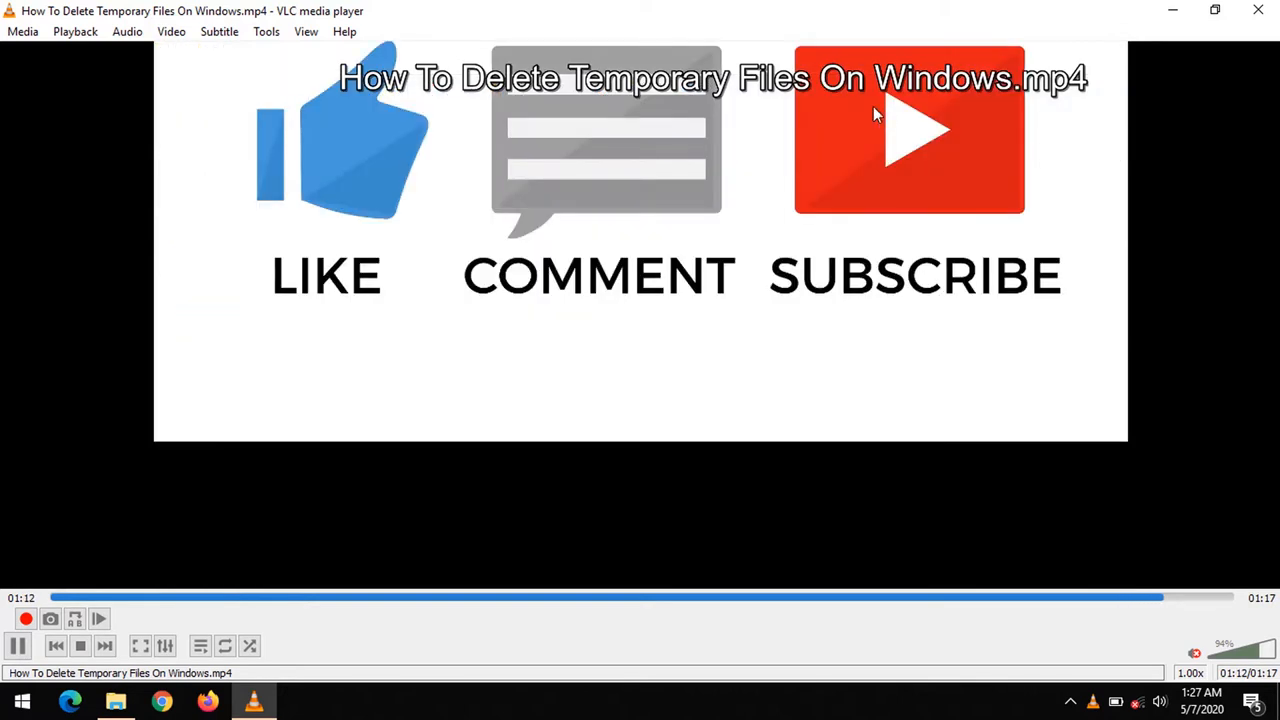
{"action": "mouse_move", "coordinate": [864, 168]}
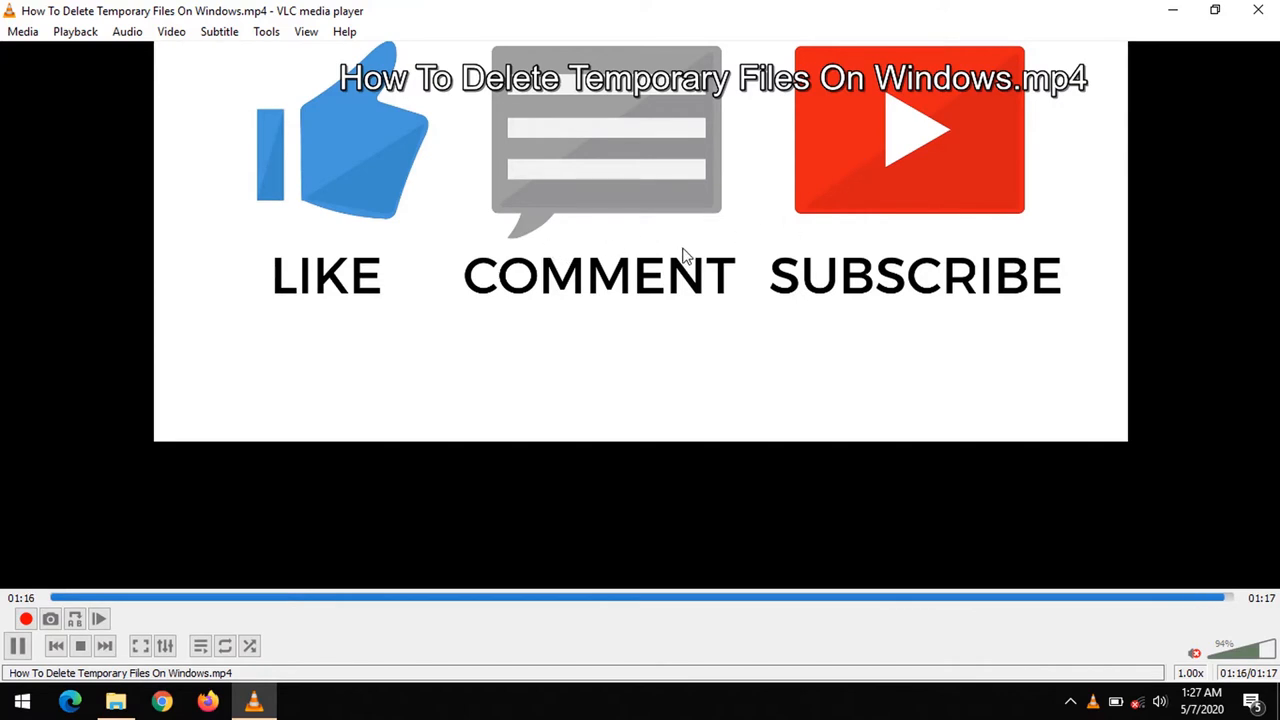
{"action": "left_click", "coordinate": [200, 644]}
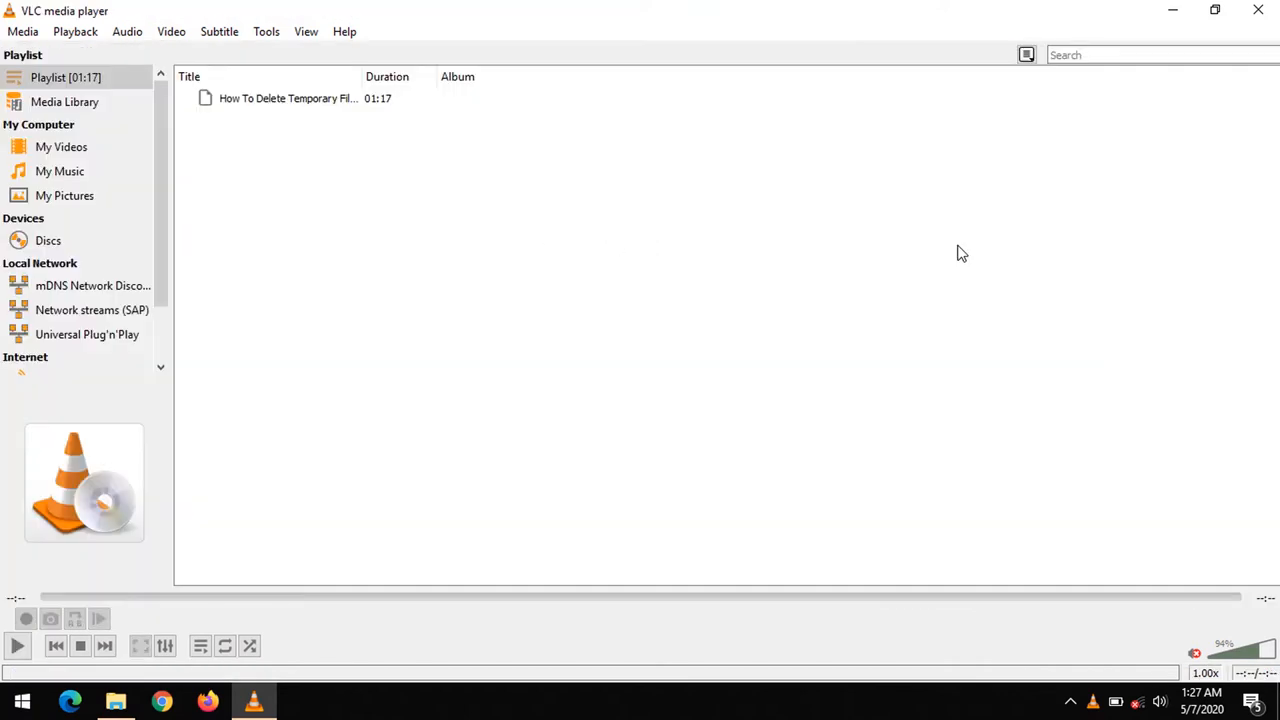